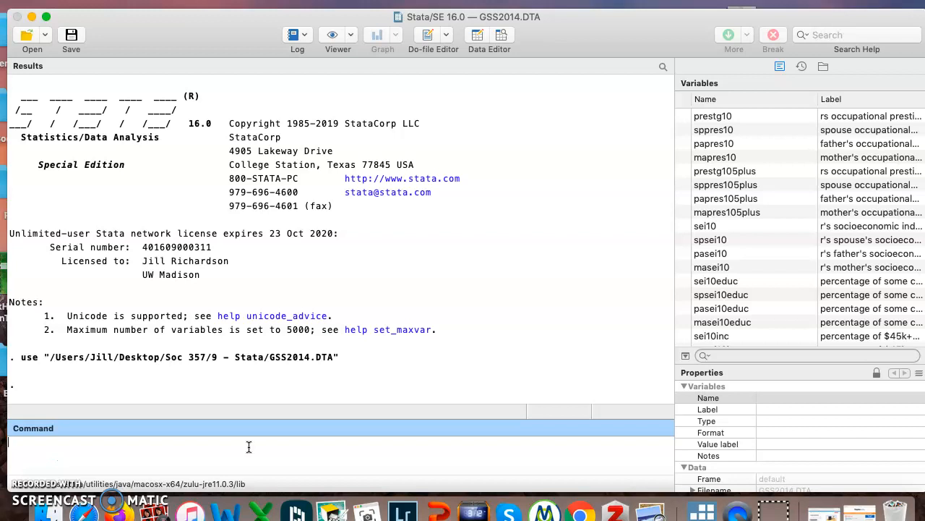
{"action": "mouse_move", "coordinate": [225, 417]}
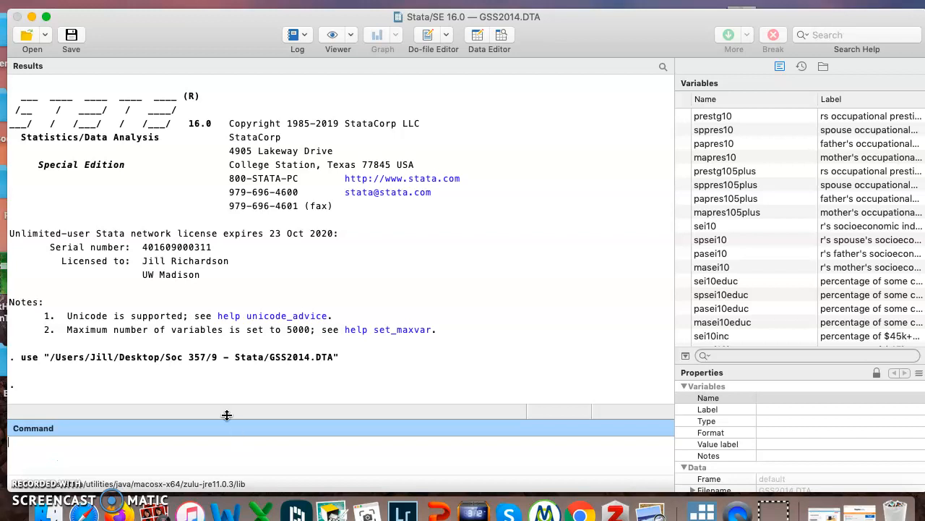
{"action": "mouse_move", "coordinate": [257, 384]}
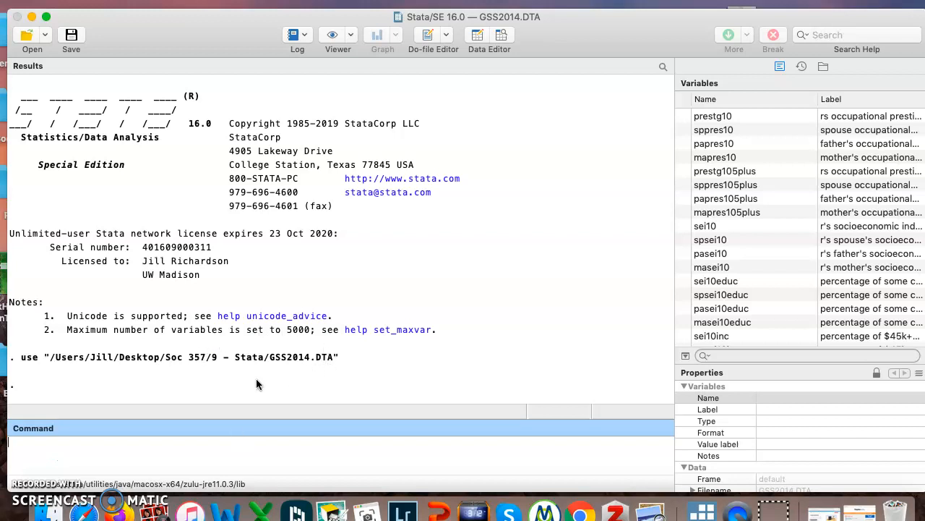
{"action": "mouse_move", "coordinate": [247, 381]}
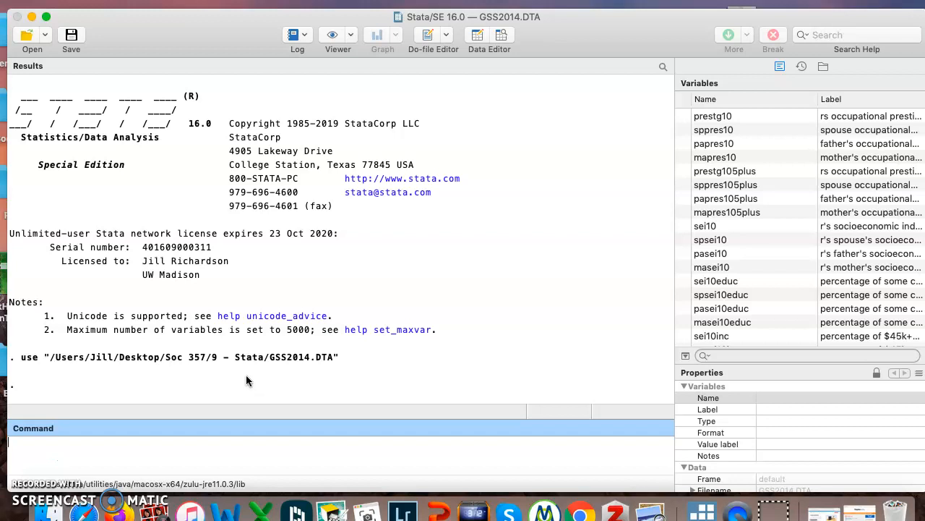
{"action": "mouse_move", "coordinate": [249, 384]}
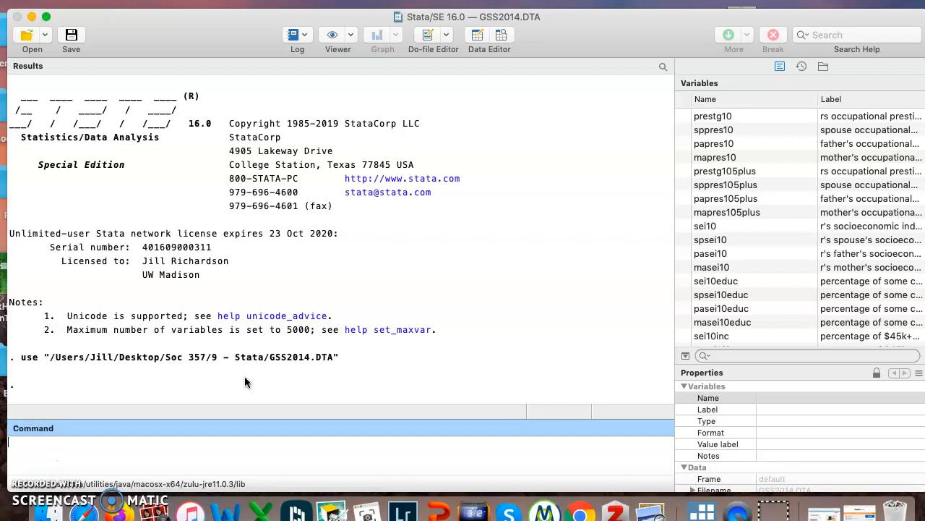
{"action": "mouse_move", "coordinate": [307, 363]}
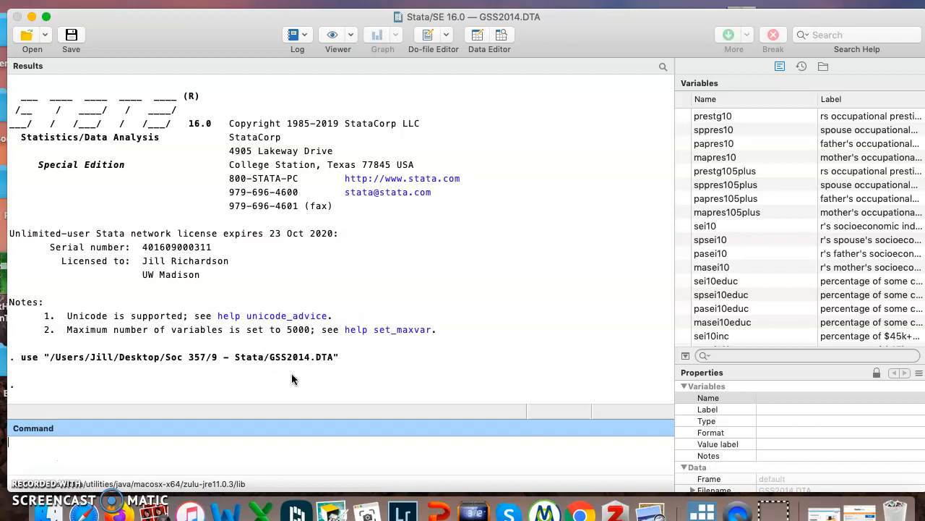
{"action": "mouse_move", "coordinate": [274, 374]}
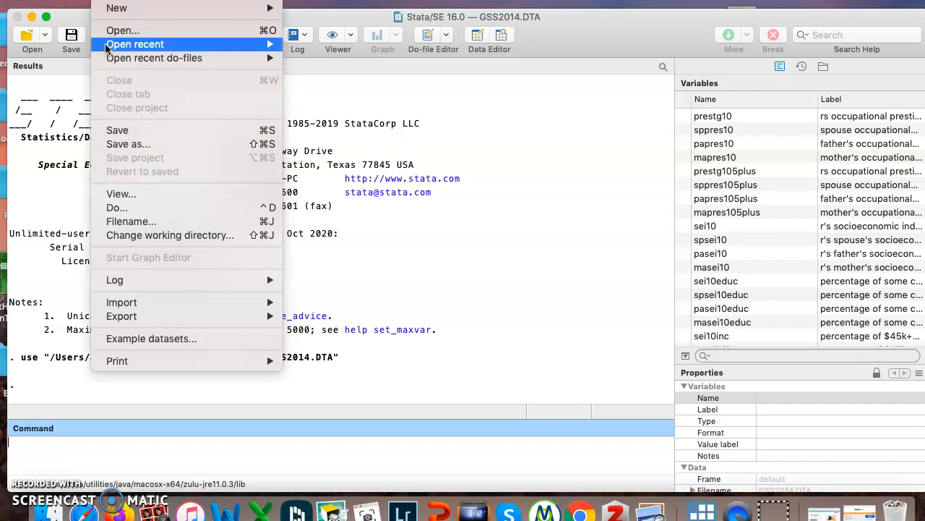
{"action": "mouse_move", "coordinate": [196, 144]}
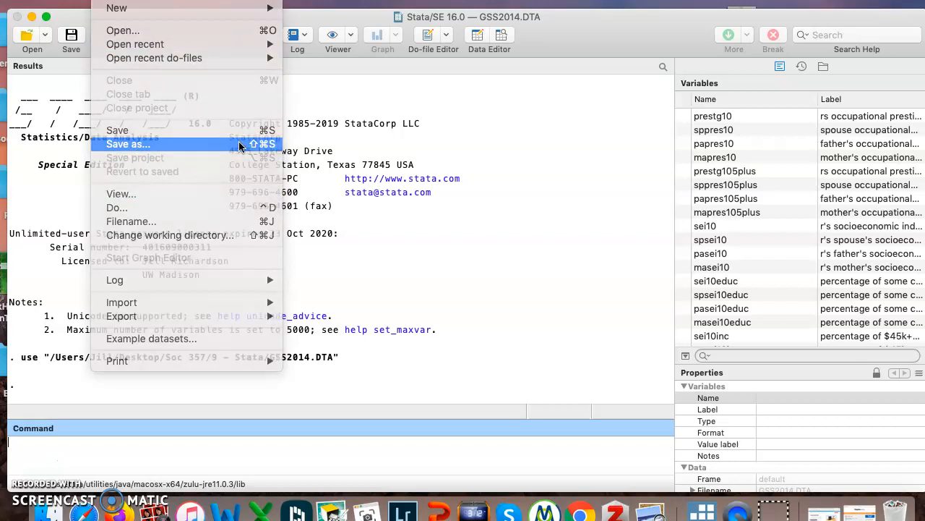
Save the dataset as GSS2014jr.dta in the same folder, keeping Stata Data format.
{"action": "left_click", "coordinate": [127, 145]}
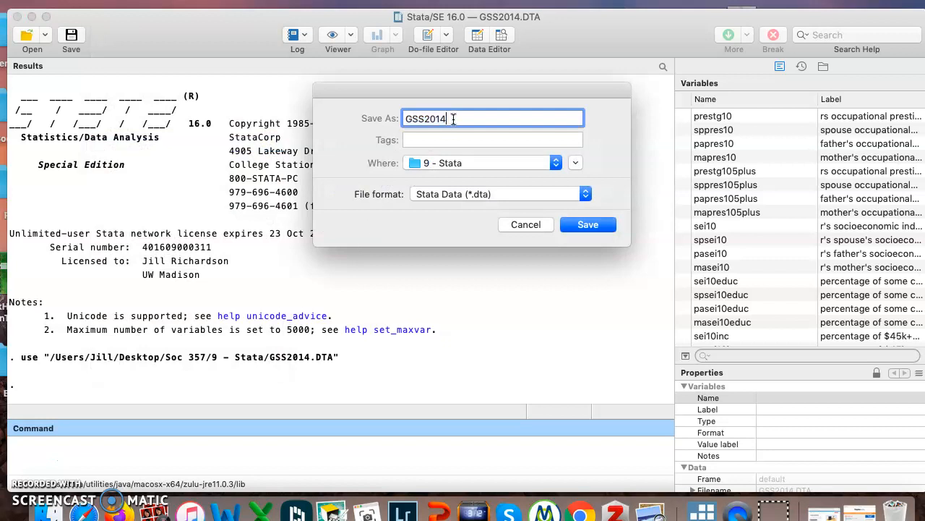
{"action": "type", "text": "jr"}
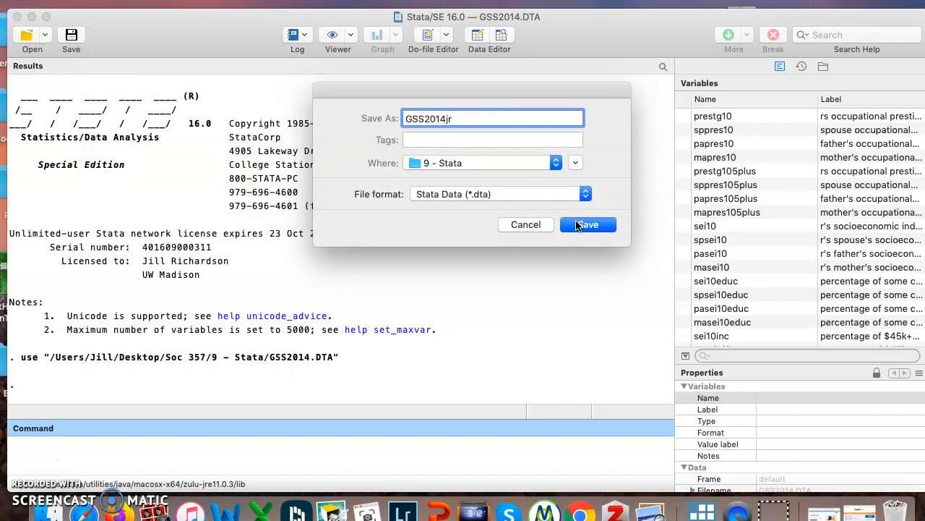
{"action": "left_click", "coordinate": [587, 224]}
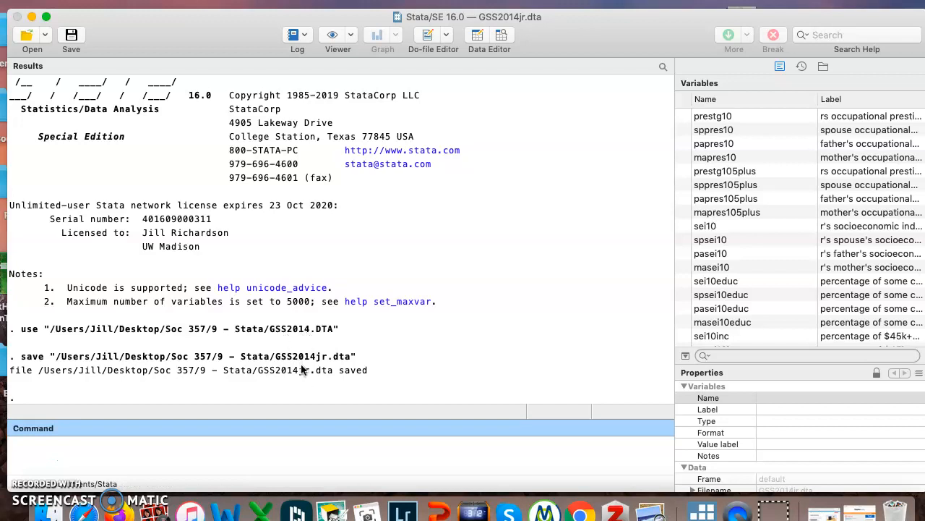
{"action": "mouse_move", "coordinate": [307, 419]}
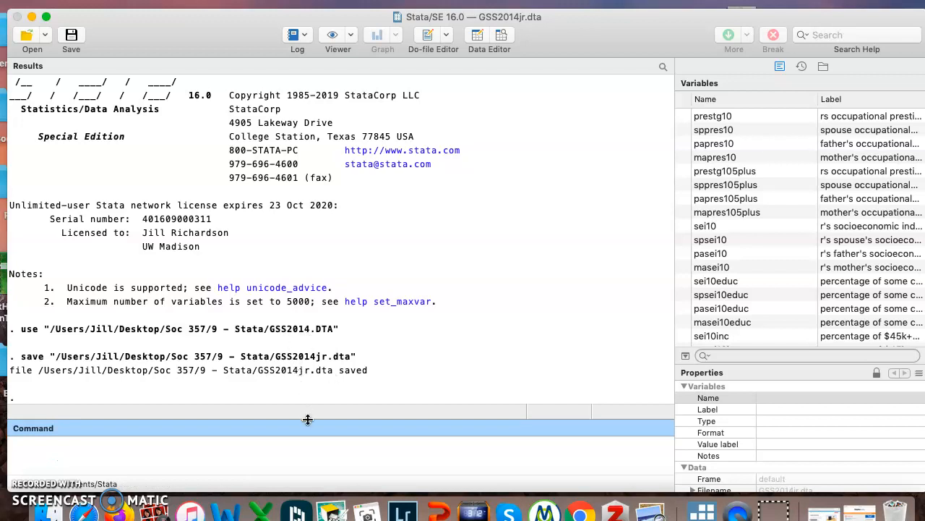
{"action": "mouse_move", "coordinate": [316, 441]}
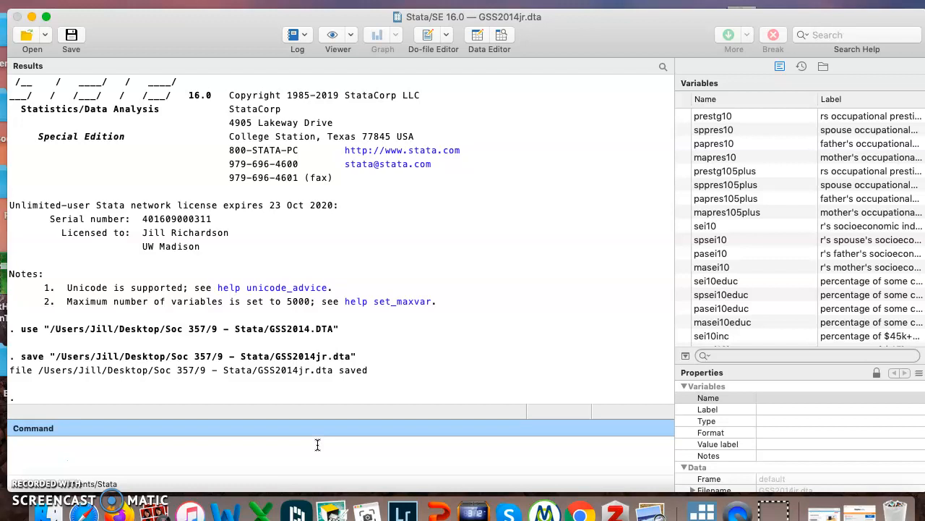
{"action": "mouse_move", "coordinate": [319, 442]}
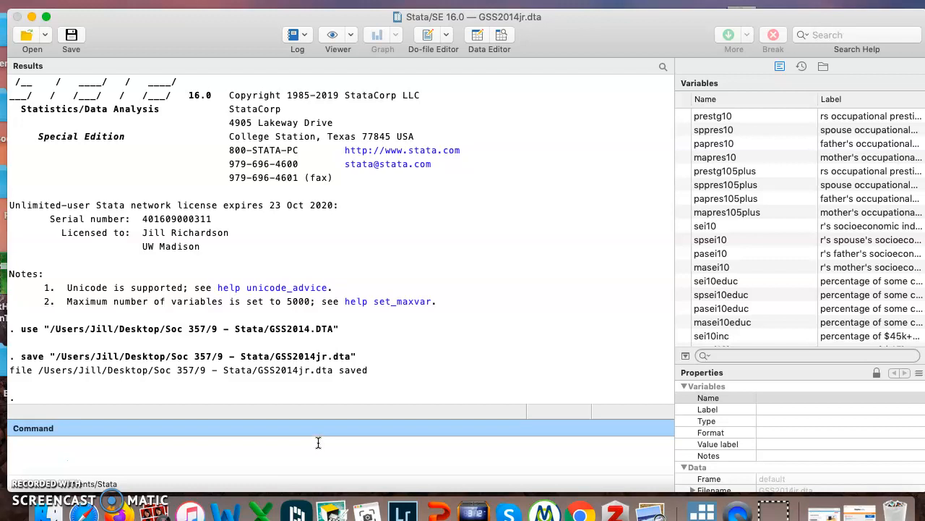
{"action": "mouse_move", "coordinate": [318, 442]}
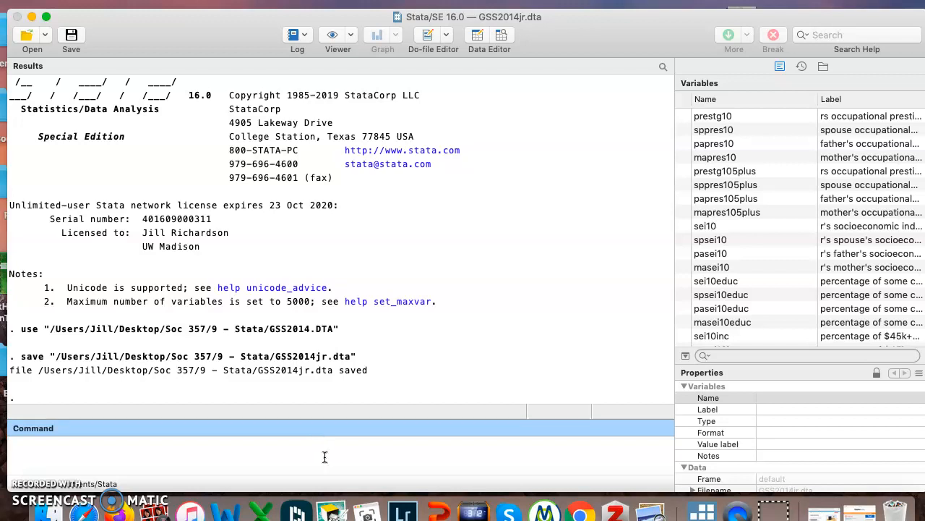
{"action": "mouse_move", "coordinate": [353, 334]}
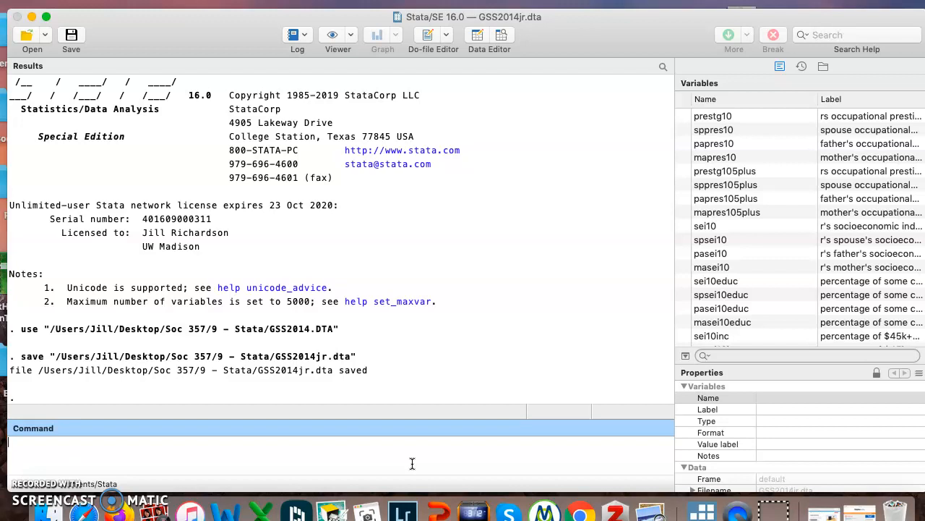
Run tab sexornt to show 45 gay/lesbian, 65 bisexual, 2,195 heterosexual respondents.
{"action": "type", "text": "tab se"}
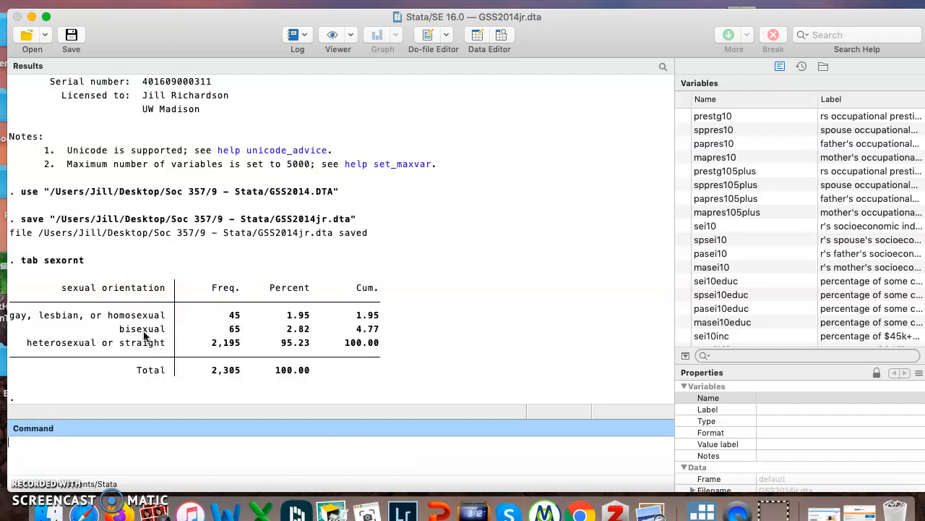
{"action": "mouse_move", "coordinate": [60, 287]}
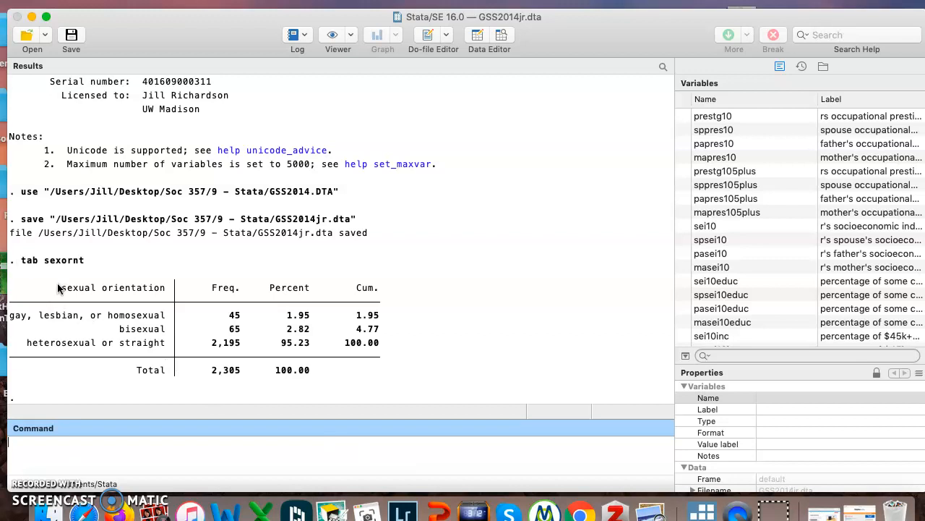
{"action": "mouse_move", "coordinate": [99, 365]}
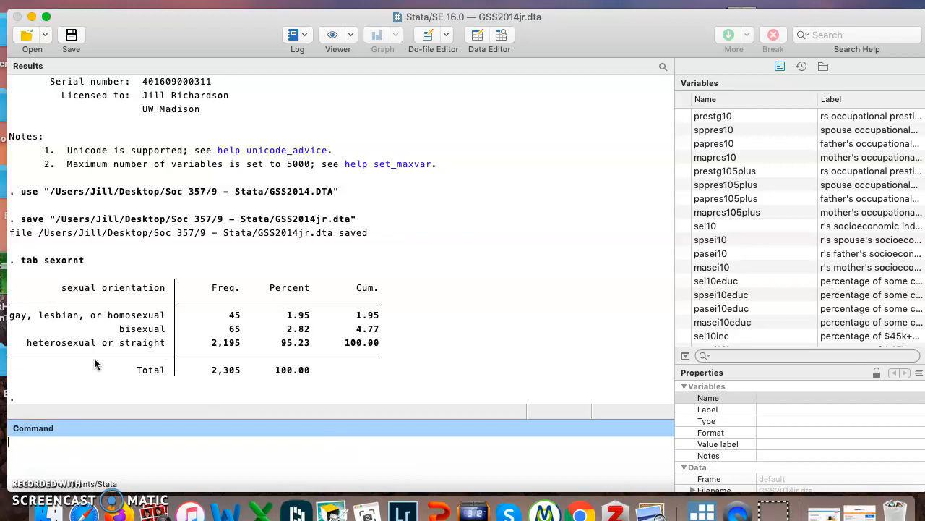
{"action": "mouse_move", "coordinate": [129, 318]}
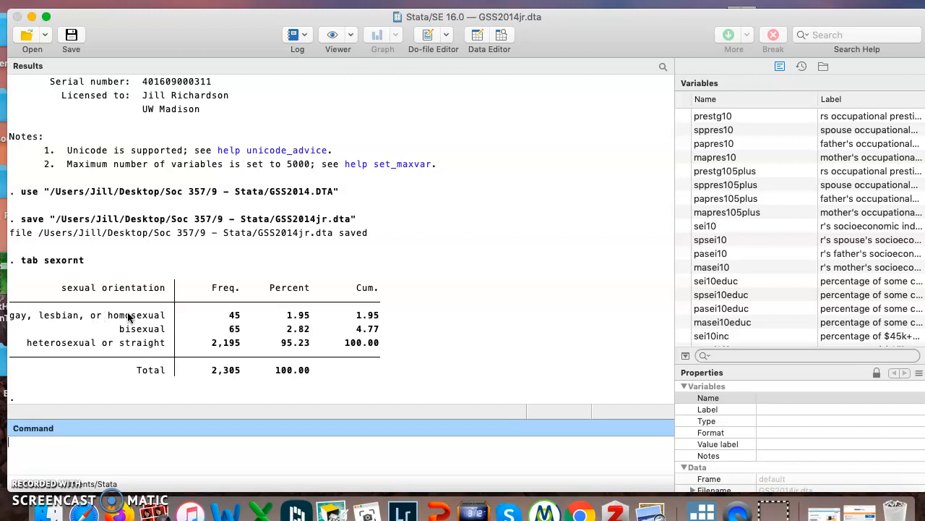
{"action": "mouse_move", "coordinate": [138, 389]}
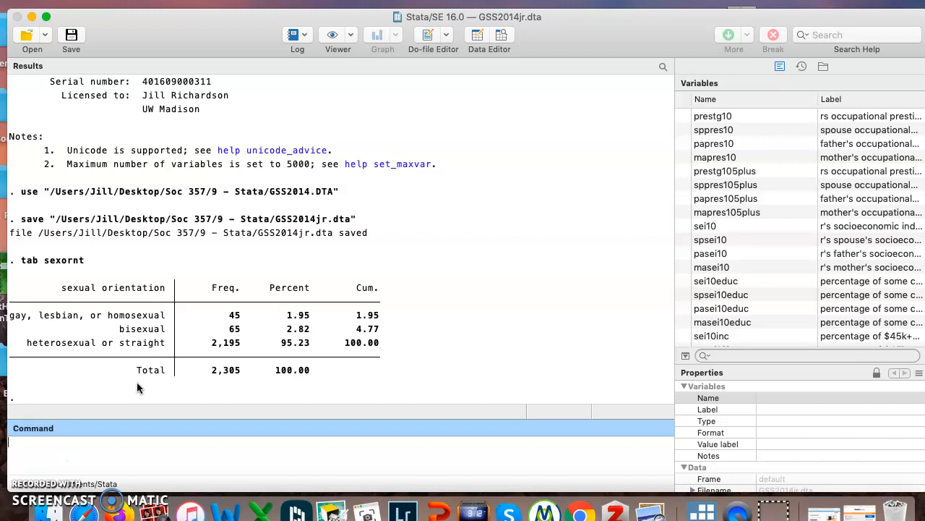
{"action": "mouse_move", "coordinate": [88, 361]}
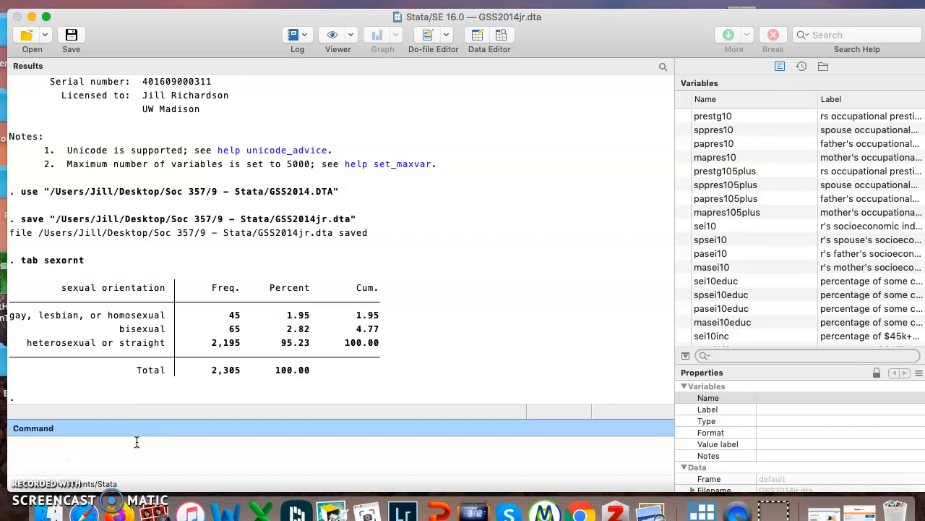
Generate queer as a copy of sexornt with gen queer=sexornt.
{"action": "type", "text": "g"}
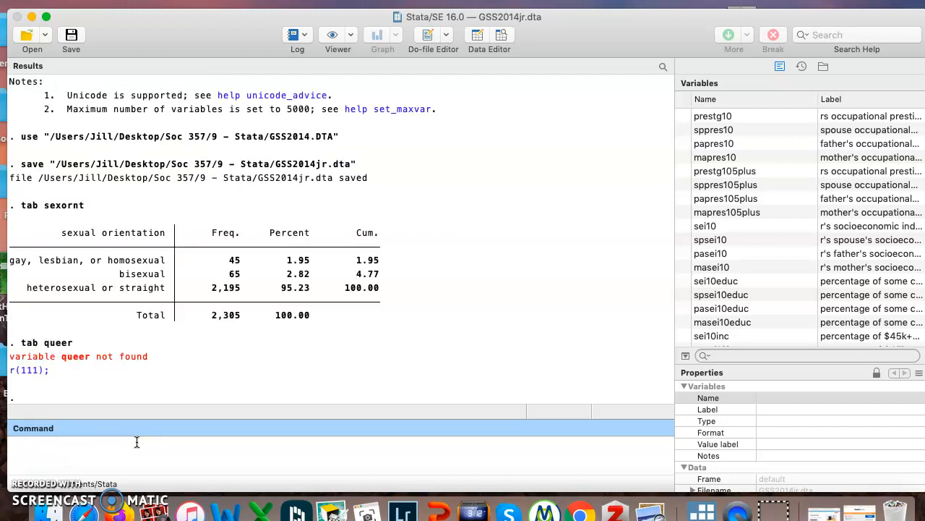
{"action": "type", "text": "gen queer"}
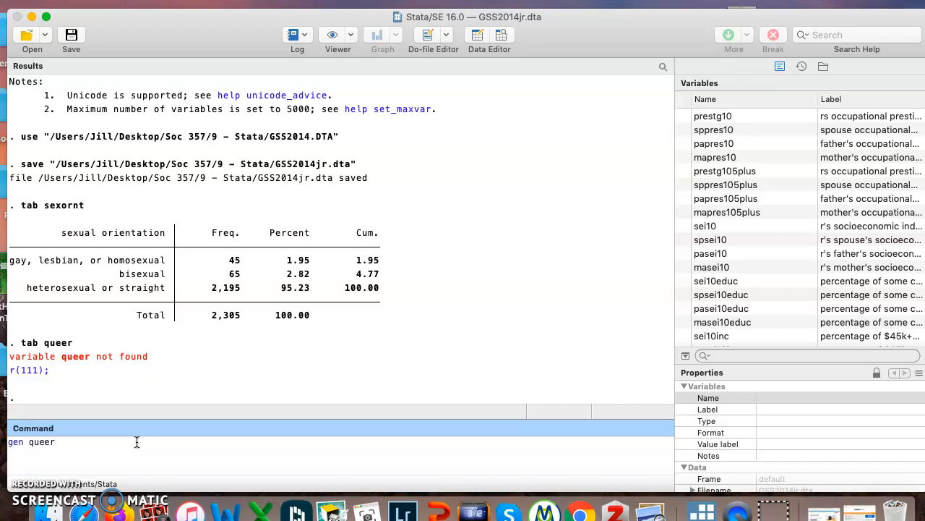
{"action": "type", "text": "="}
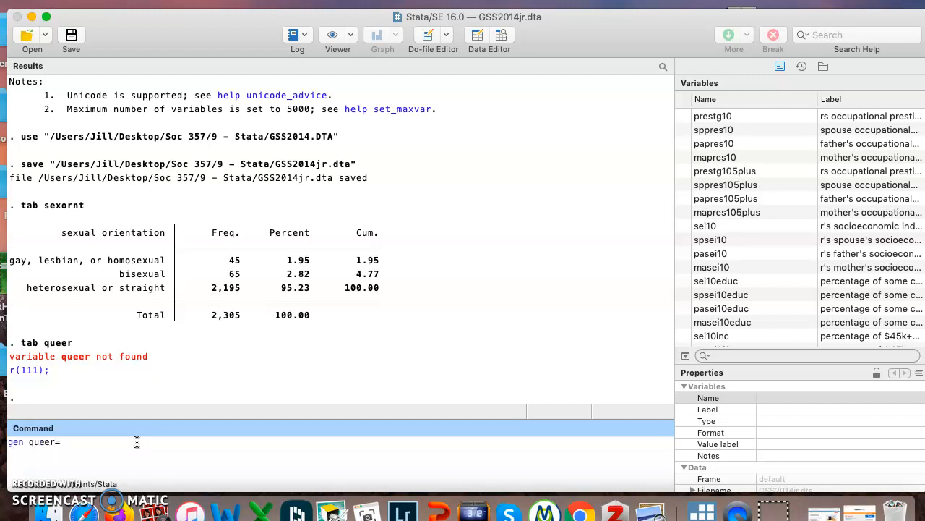
{"action": "type", "text": "sexornt"}
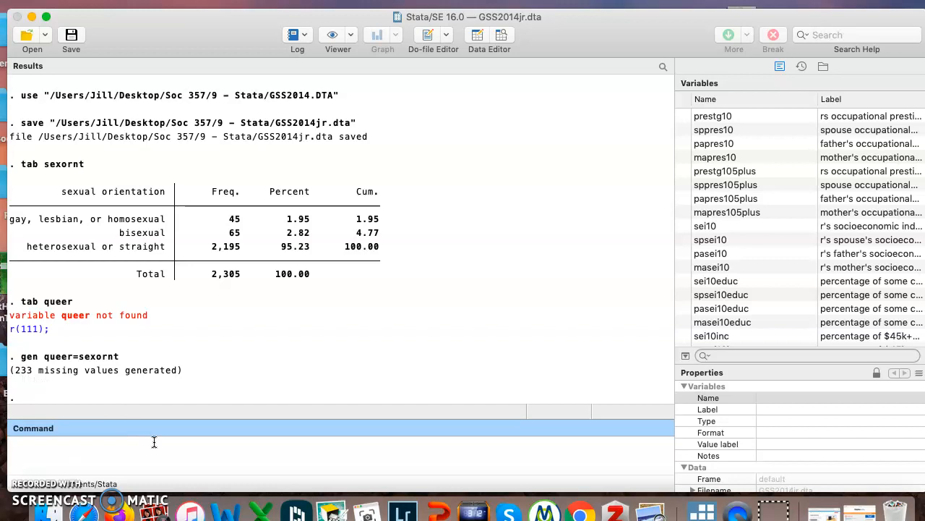
Tabulate queer, showing codes 1, 2, 3 with 45, 65 and 2,195 cases.
{"action": "type", "text": "tab queer"}
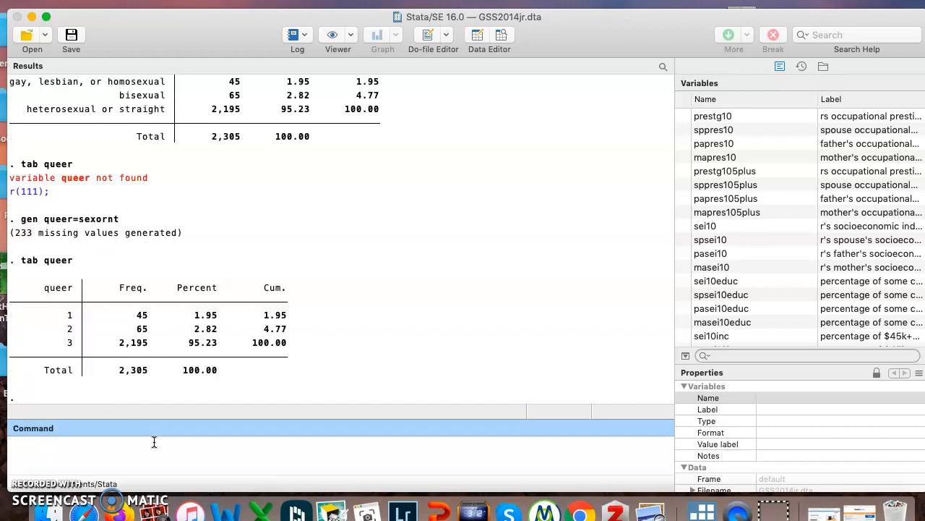
{"action": "scroll", "scroll_direction": "down", "scroll_amount": 3}
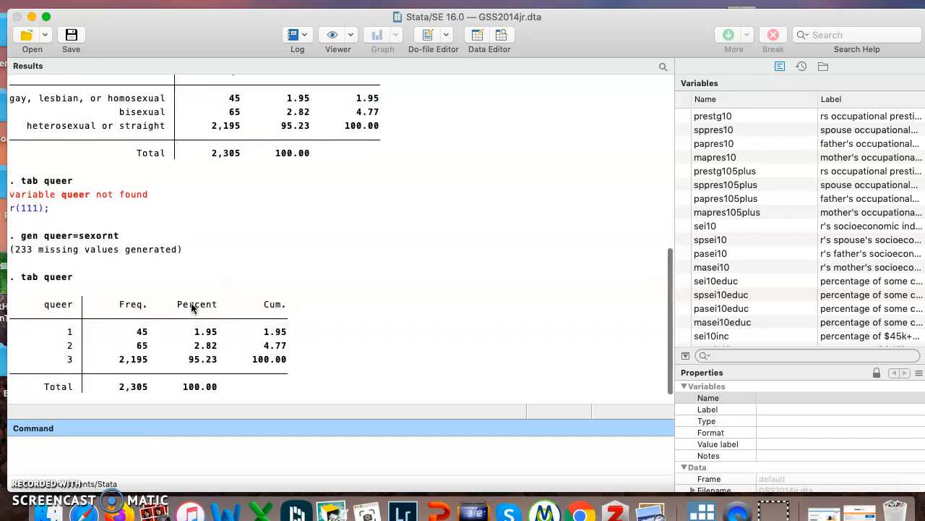
{"action": "mouse_move", "coordinate": [167, 347]}
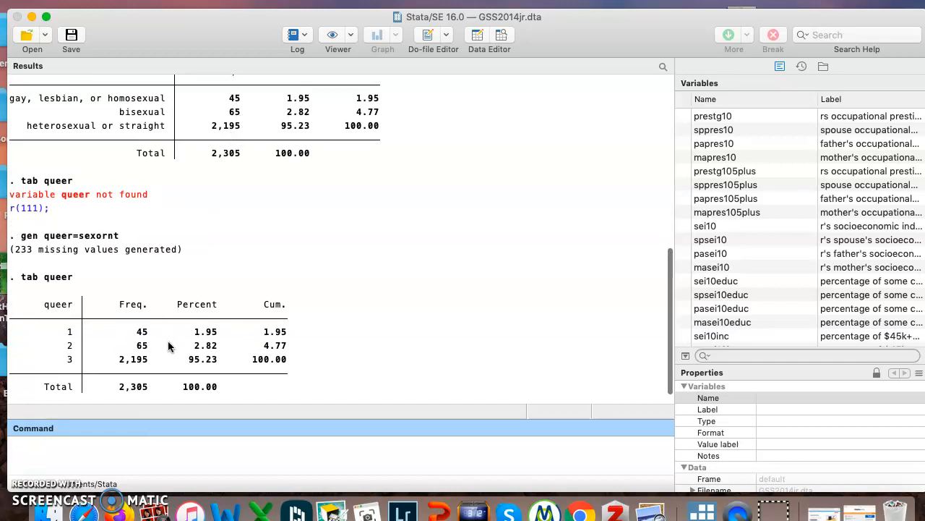
{"action": "mouse_move", "coordinate": [104, 133]}
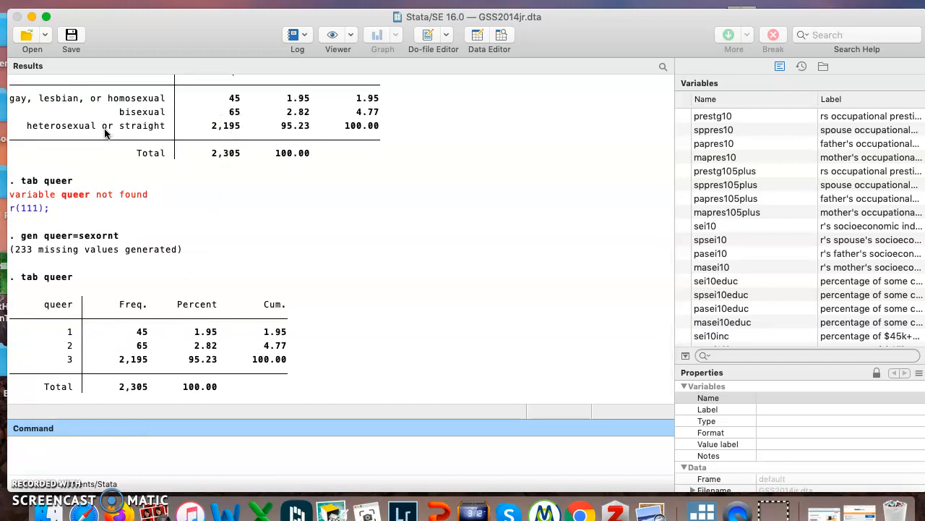
{"action": "mouse_move", "coordinate": [69, 344]}
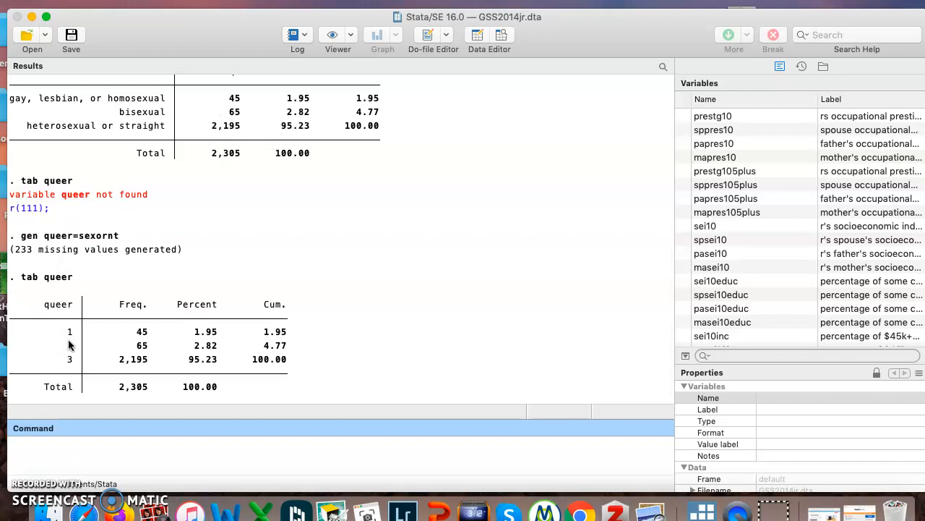
{"action": "scroll", "scroll_direction": "down", "scroll_amount": 3}
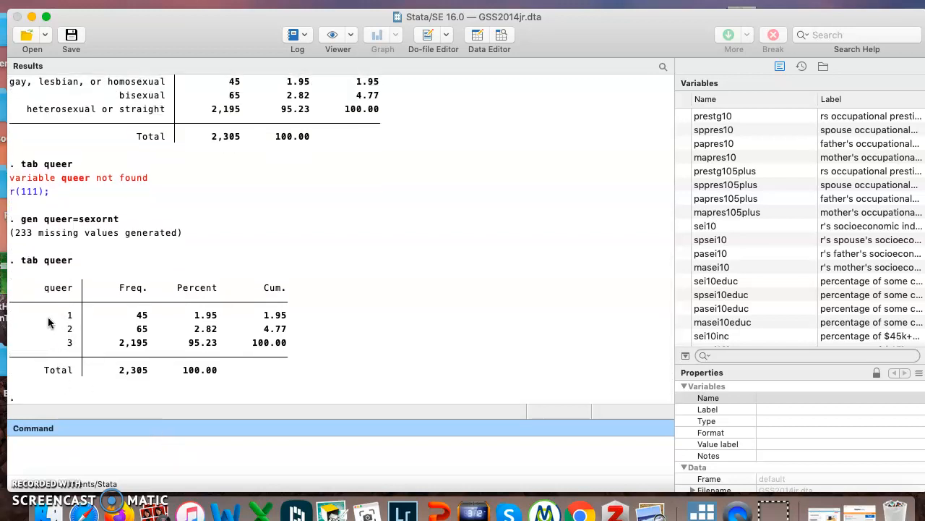
{"action": "mouse_move", "coordinate": [174, 441]}
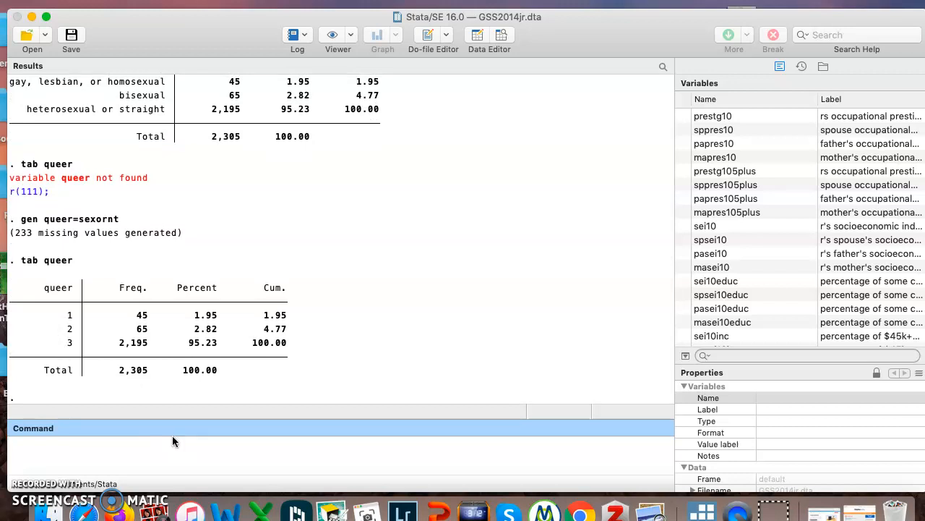
Recode queer so 2 becomes 1 and 3 becomes 2 (2,260 changes).
{"action": "type", "text": "recode"}
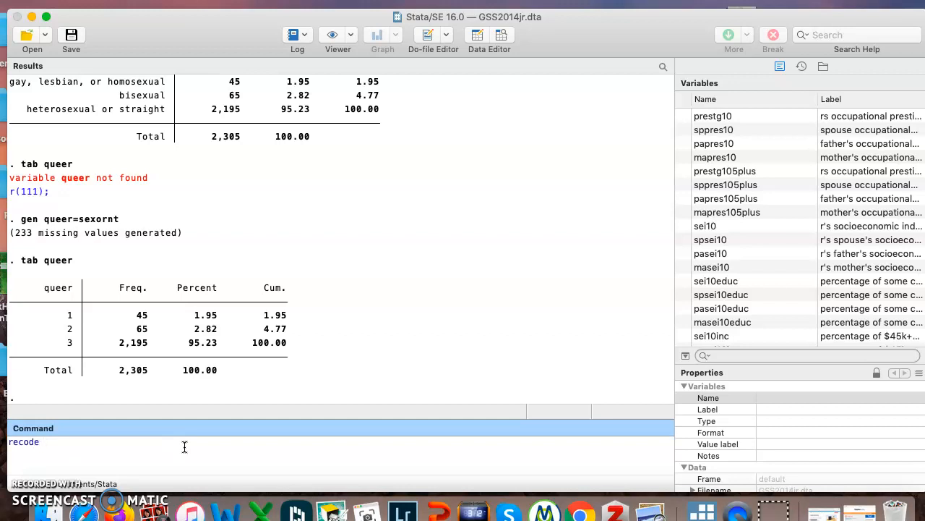
{"action": "type", "text": "queer 2"}
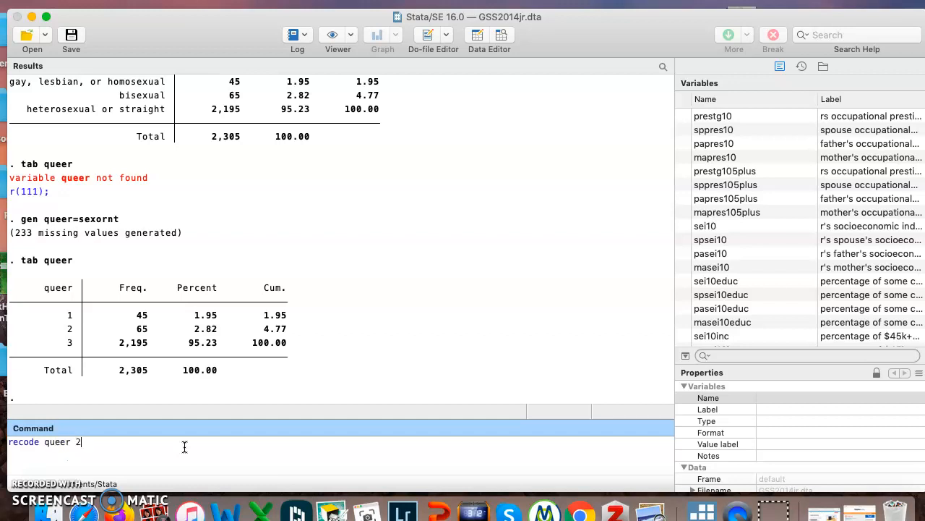
{"action": "type", "text": "=1 3="}
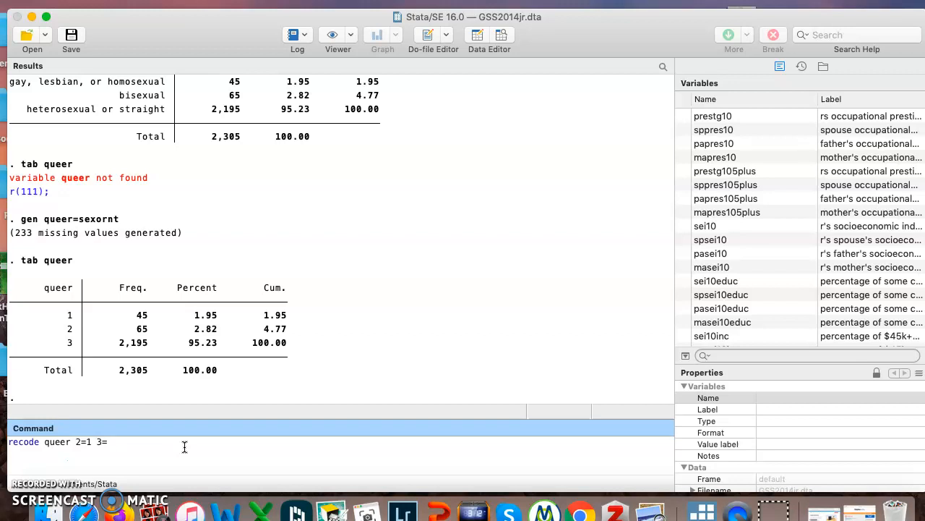
{"action": "type", "text": "2"}
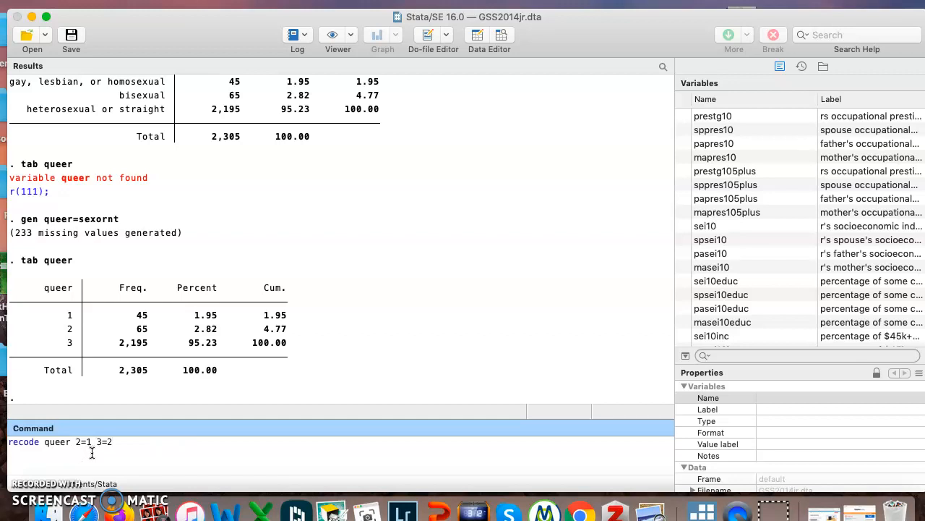
{"action": "key", "text": "Return"}
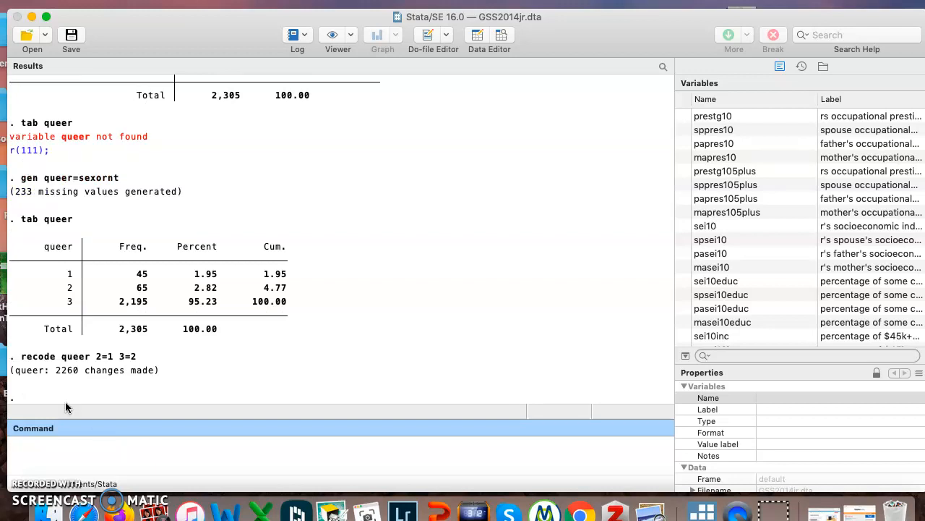
{"action": "mouse_move", "coordinate": [139, 440]}
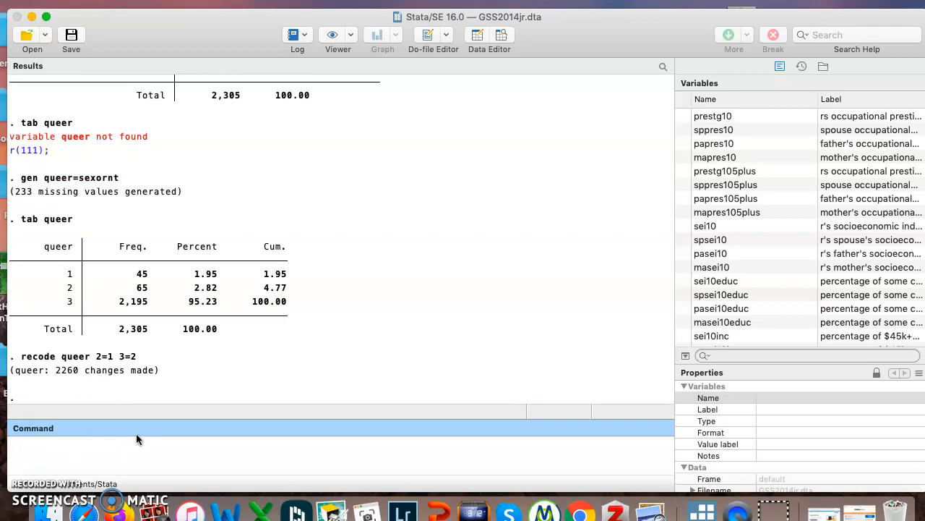
Tabulate recoded queer, showing 110 coded 1 and 2,195 coded 2.
{"action": "type", "text": "tab queer"}
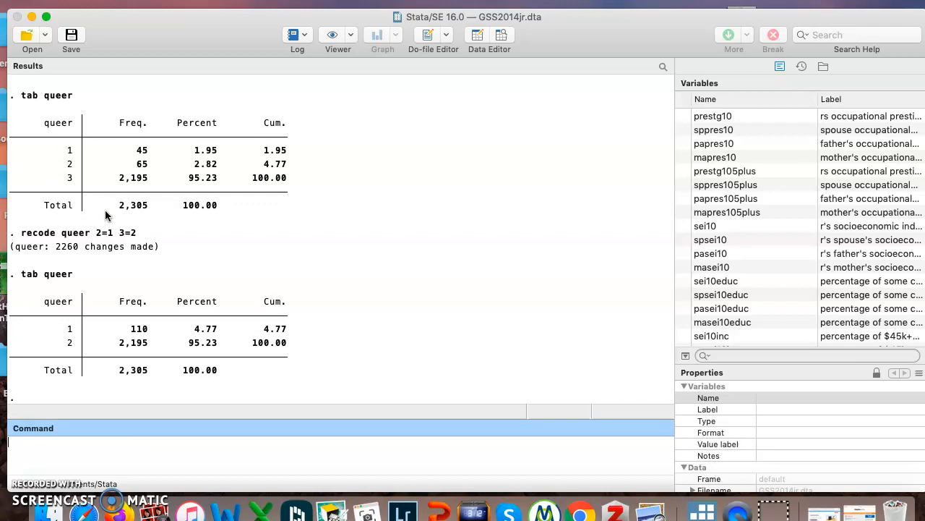
{"action": "mouse_move", "coordinate": [121, 331]}
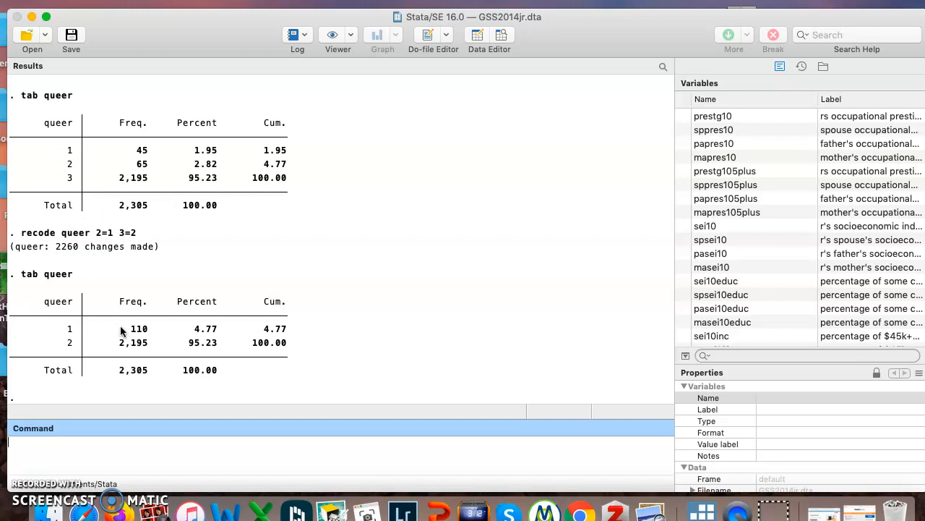
{"action": "mouse_move", "coordinate": [85, 333]}
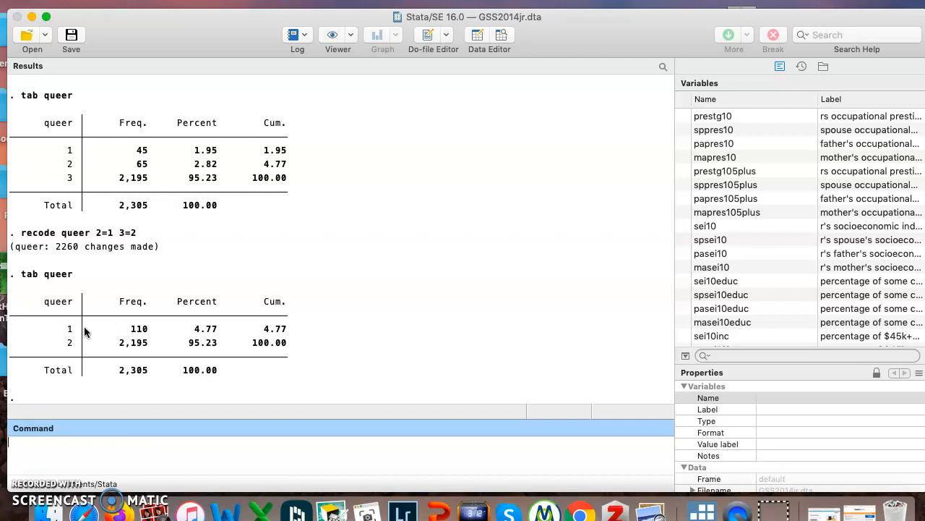
{"action": "mouse_move", "coordinate": [42, 182]}
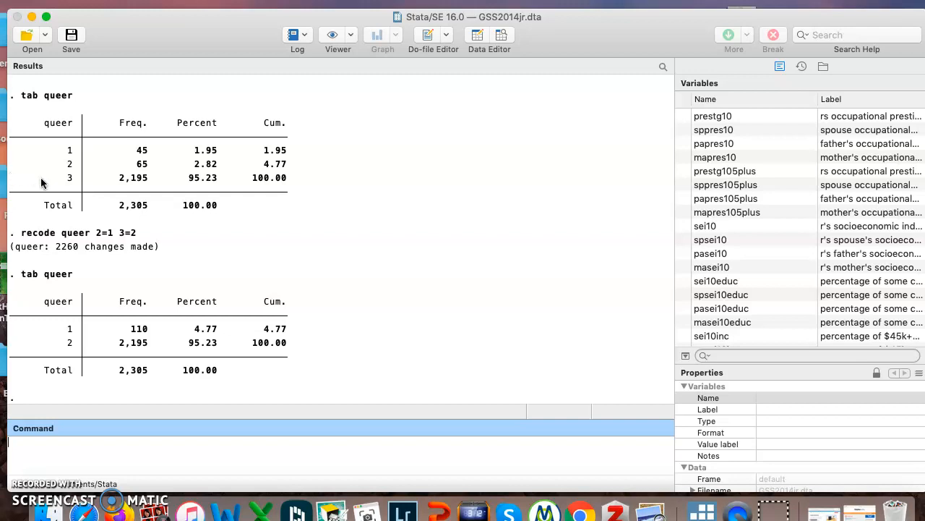
{"action": "mouse_move", "coordinate": [67, 344]}
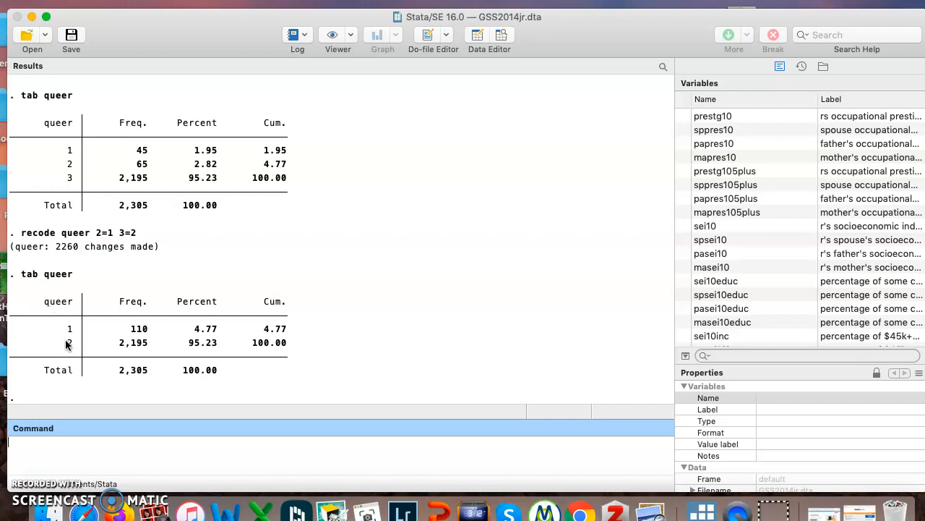
{"action": "mouse_move", "coordinate": [99, 348]}
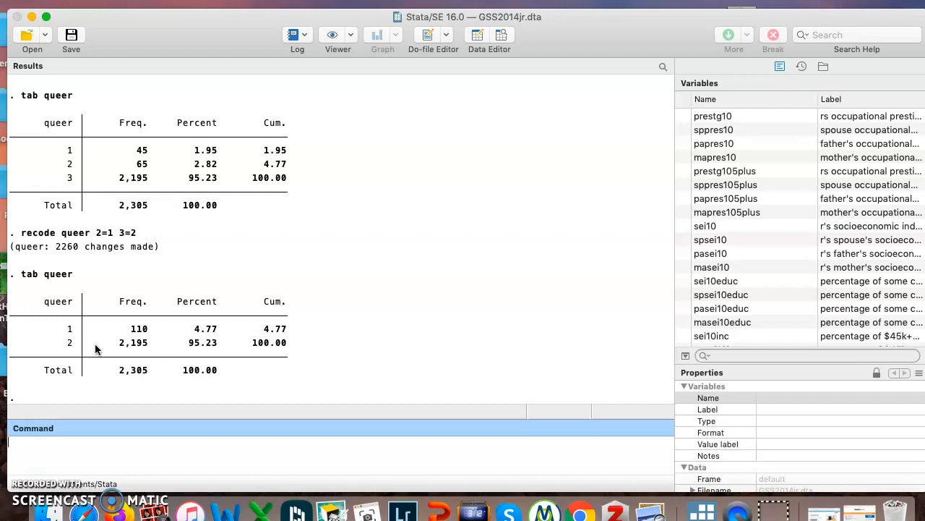
{"action": "mouse_move", "coordinate": [109, 351]}
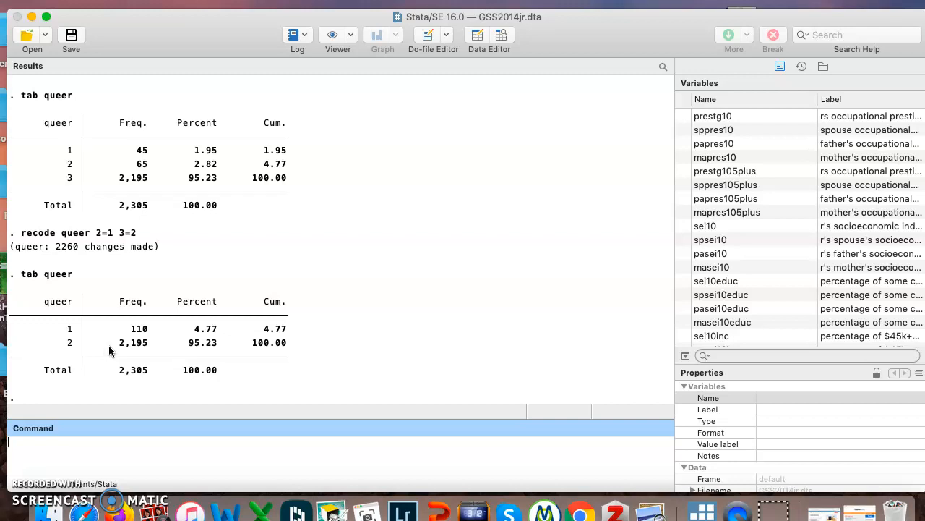
{"action": "mouse_move", "coordinate": [130, 453]}
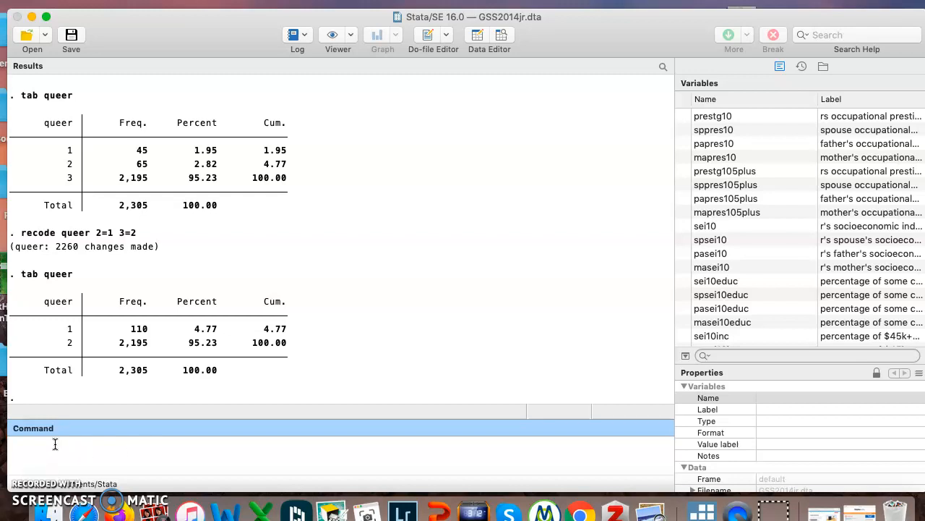
Define value label queerlabel with 1 "queer" and 2 "straight".
{"action": "type", "text": "label define"}
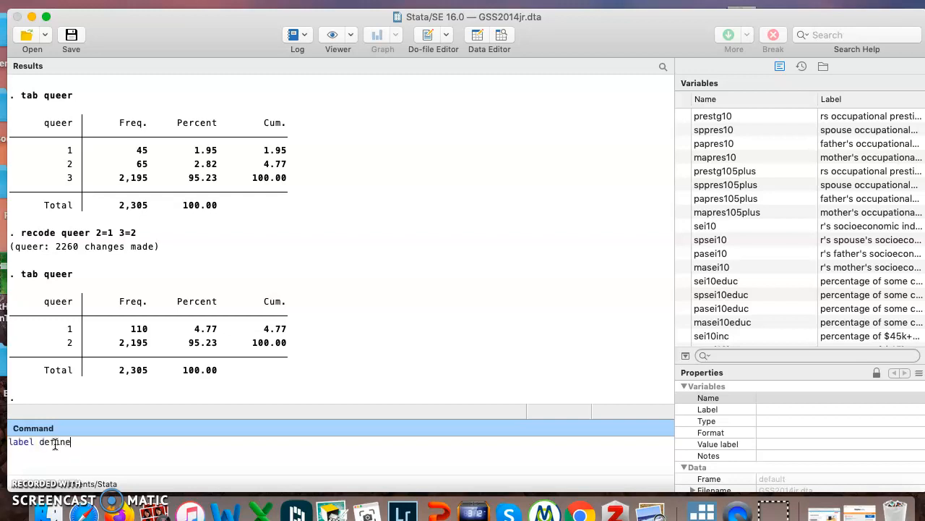
{"action": "type", "text": "que"}
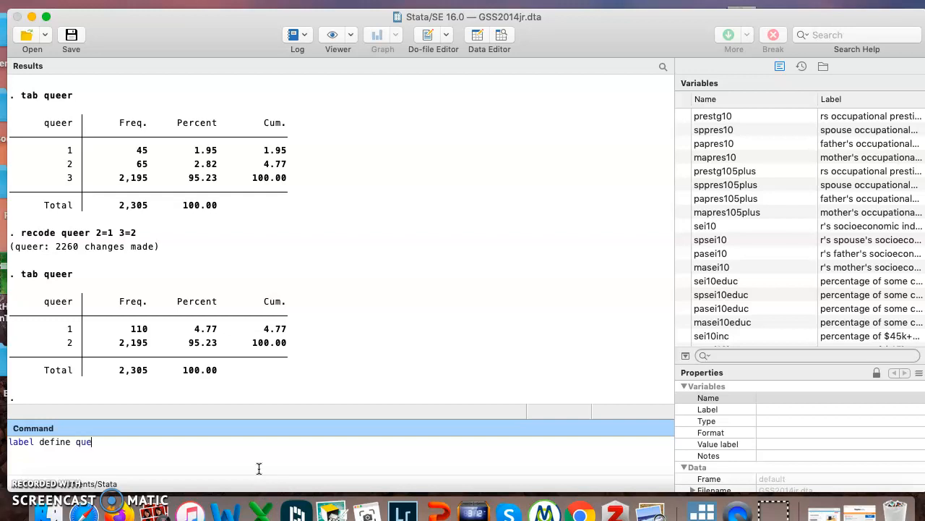
{"action": "type", "text": "erlabel"}
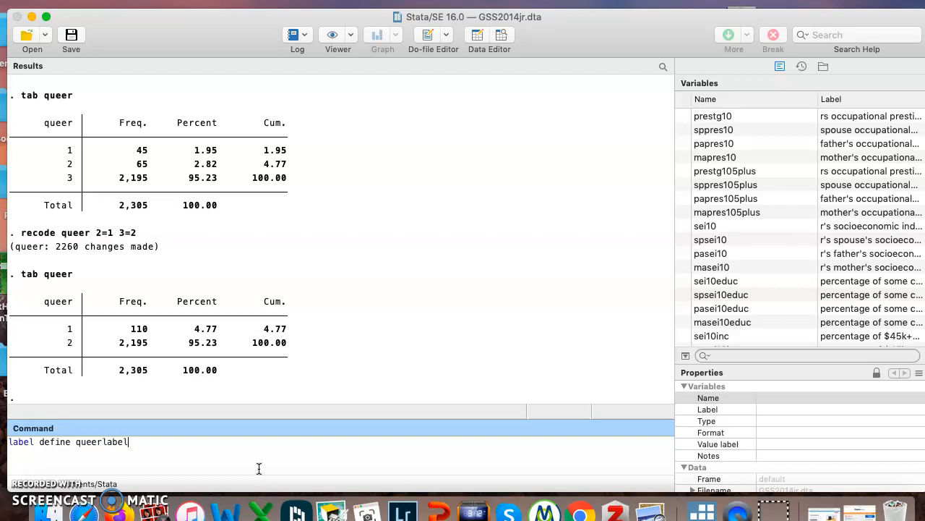
{"action": "type", "text": "1\"quee"}
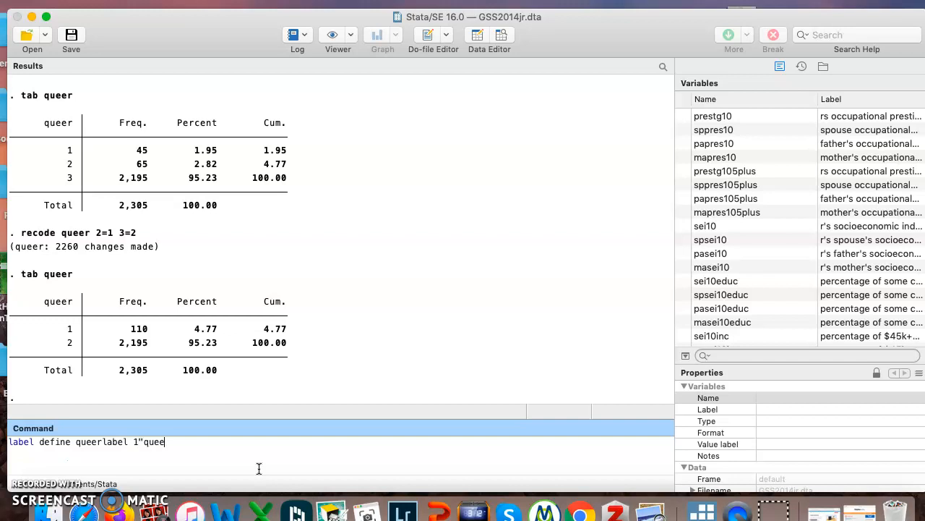
{"action": "type", "text": "r\" 2\""}
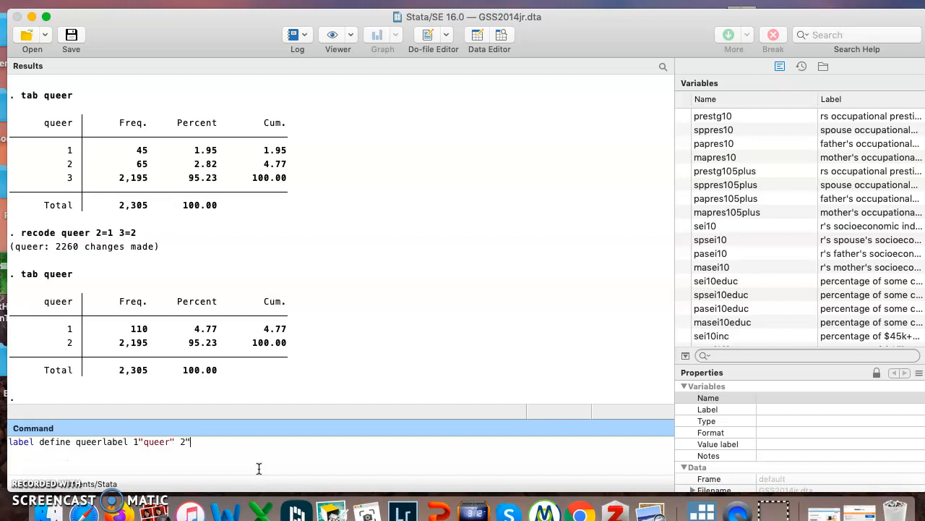
{"action": "type", "text": "straight\""}
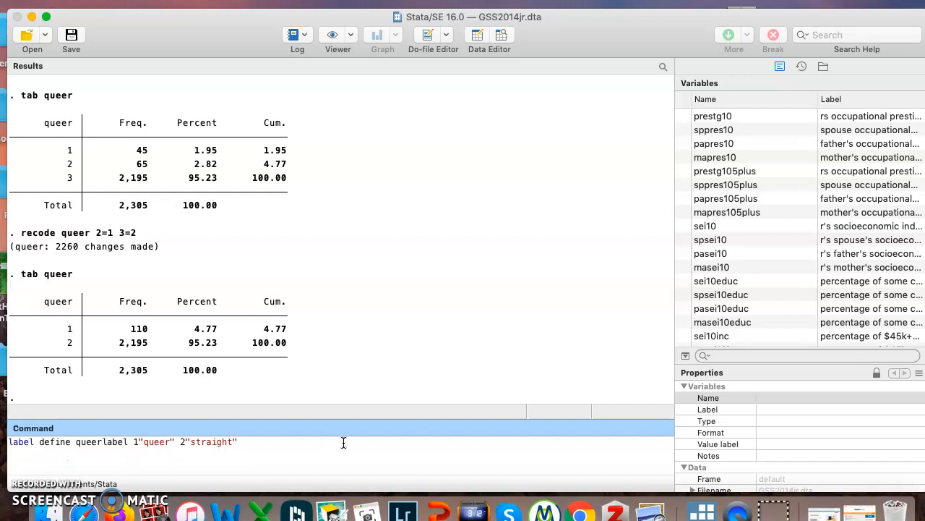
{"action": "key", "text": "enter"}
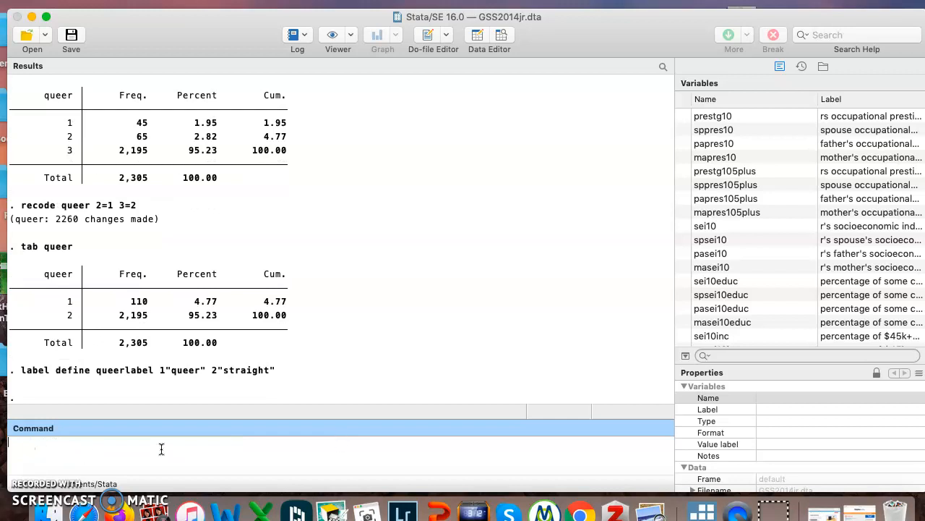
Attach queerlabel to queer with label values queer queerlabel.
{"action": "type", "text": "label values queer queerlabel"}
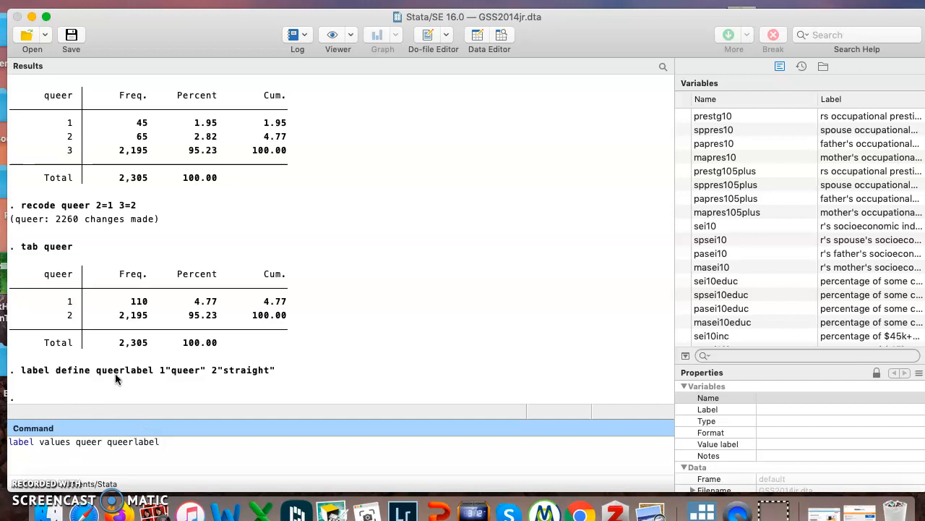
{"action": "mouse_move", "coordinate": [240, 396]}
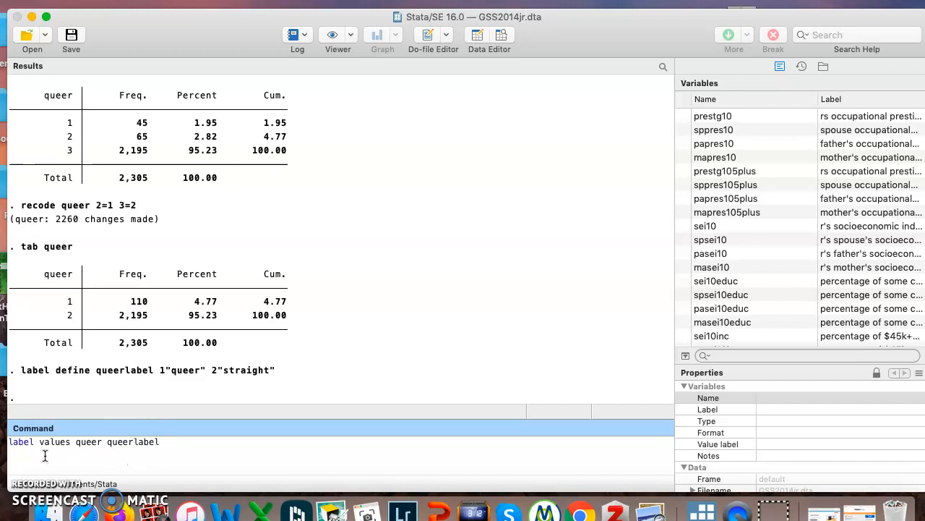
{"action": "mouse_move", "coordinate": [162, 451]}
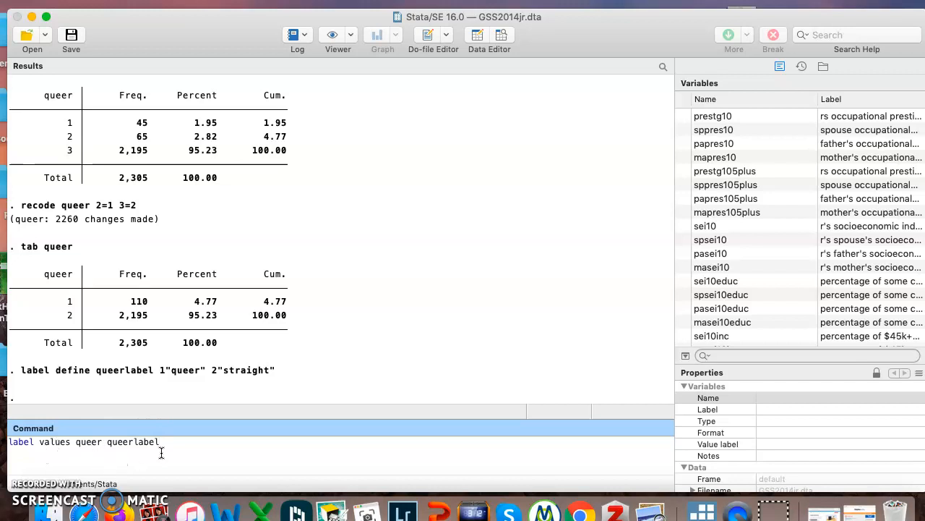
{"action": "mouse_move", "coordinate": [227, 442]}
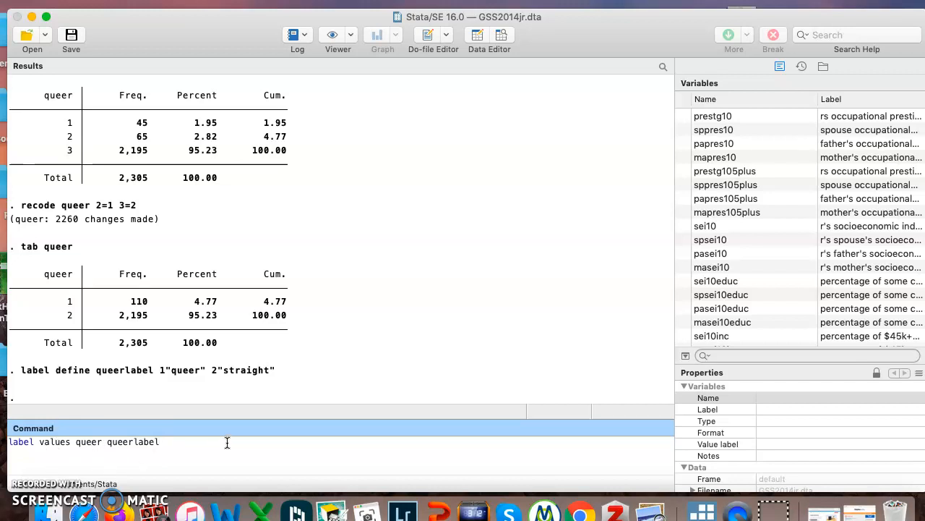
{"action": "key", "text": "Return"}
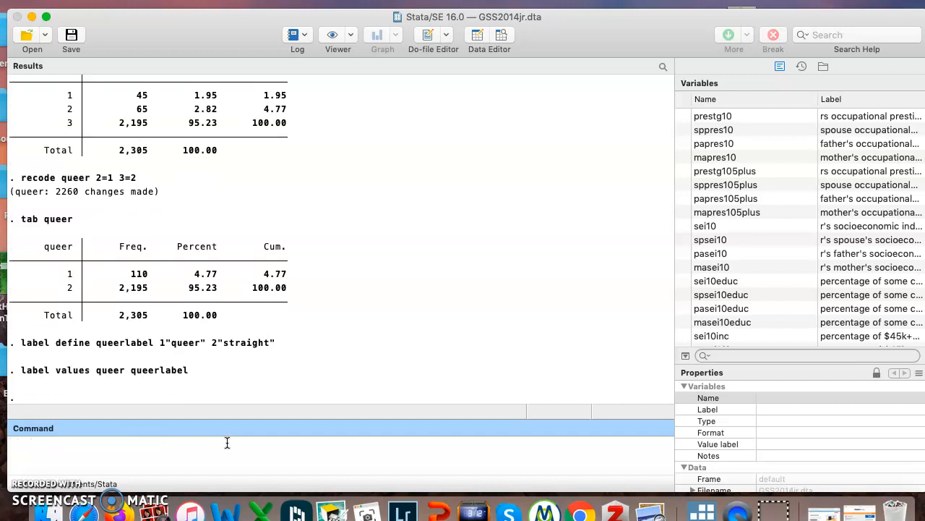
{"action": "type", "text": "tab queer"}
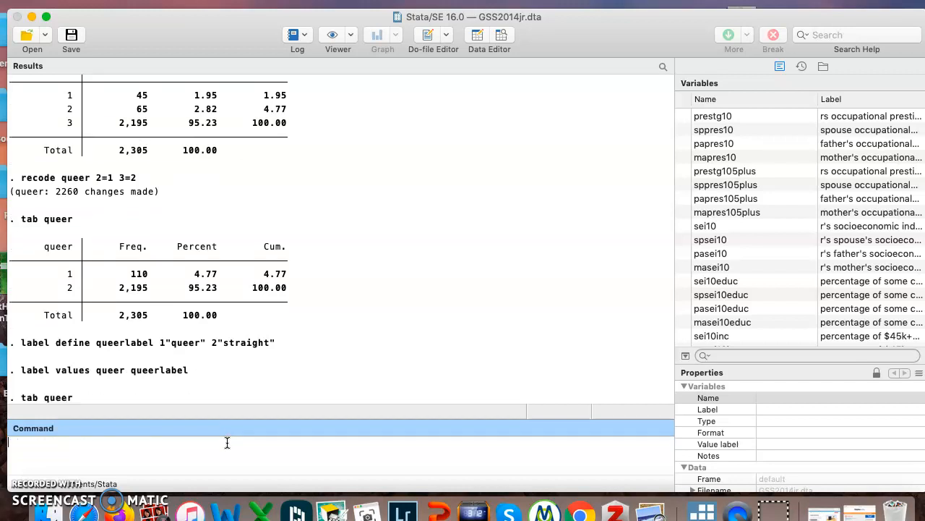
{"action": "key", "text": "Return"}
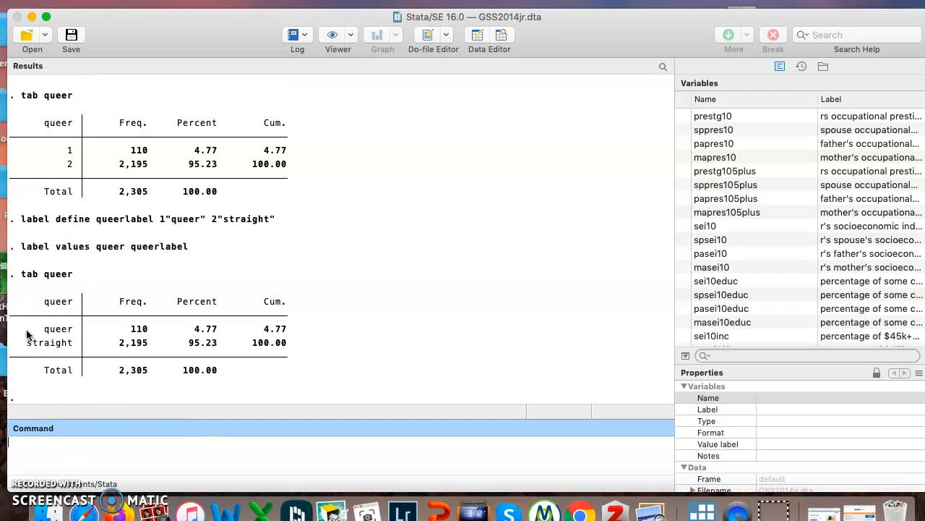
{"action": "mouse_move", "coordinate": [31, 332]}
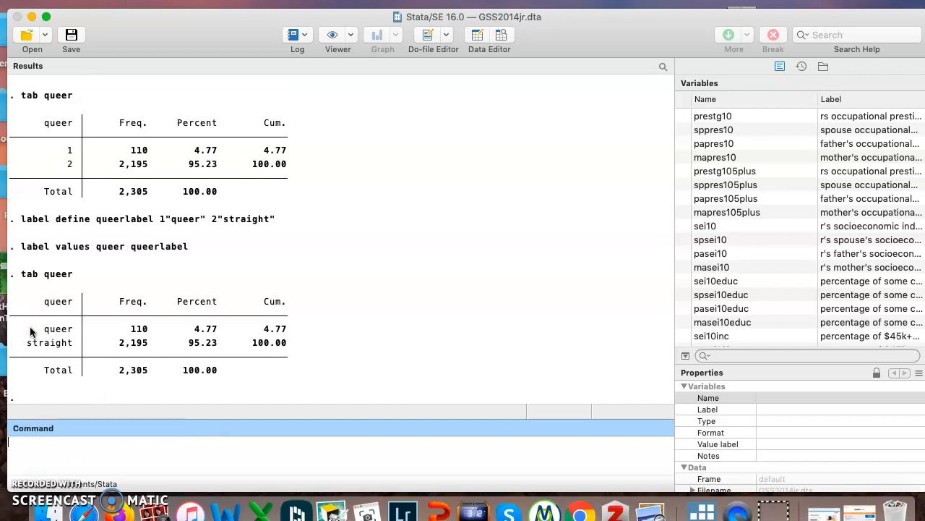
{"action": "mouse_move", "coordinate": [28, 361]}
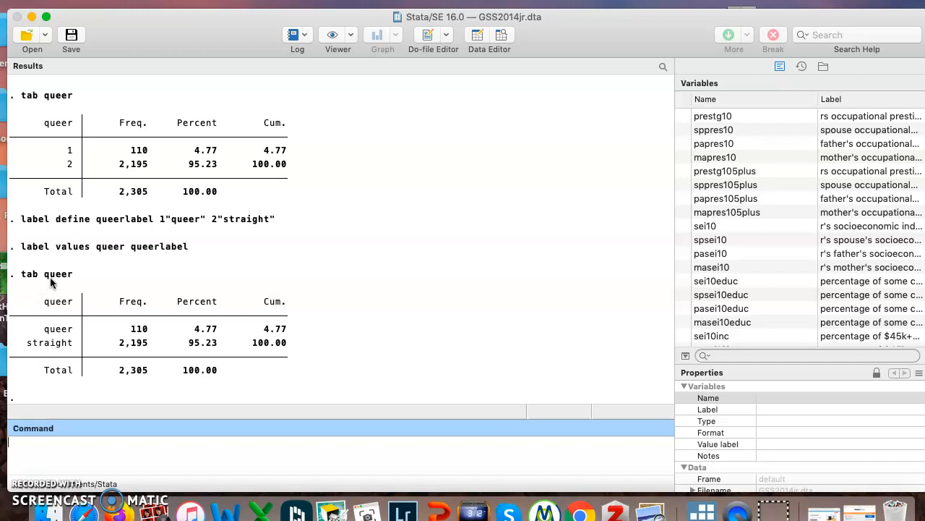
{"action": "mouse_move", "coordinate": [49, 305]}
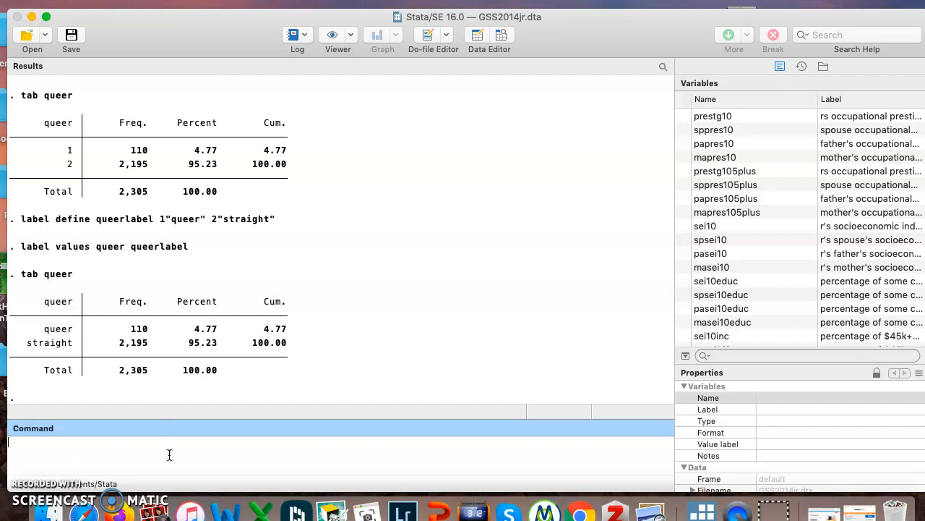
{"action": "type", "text": "tab"}
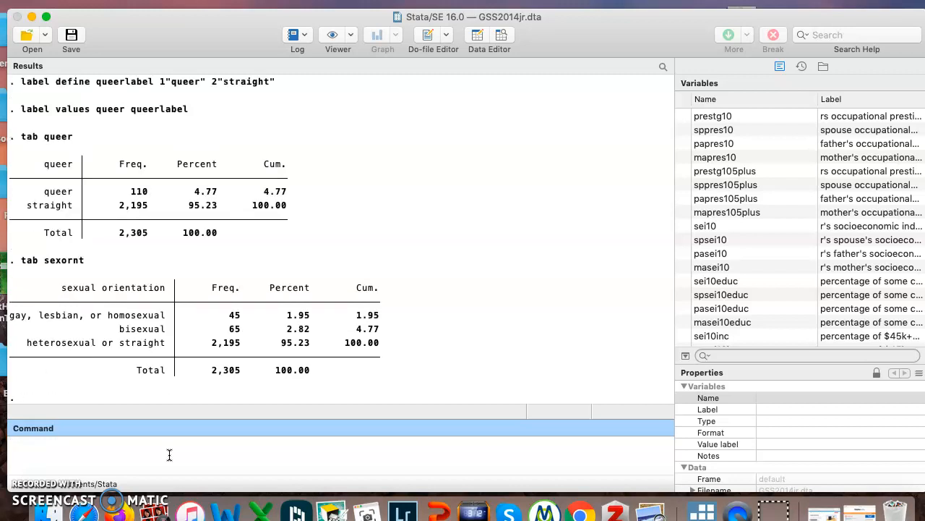
{"action": "mouse_move", "coordinate": [72, 270]}
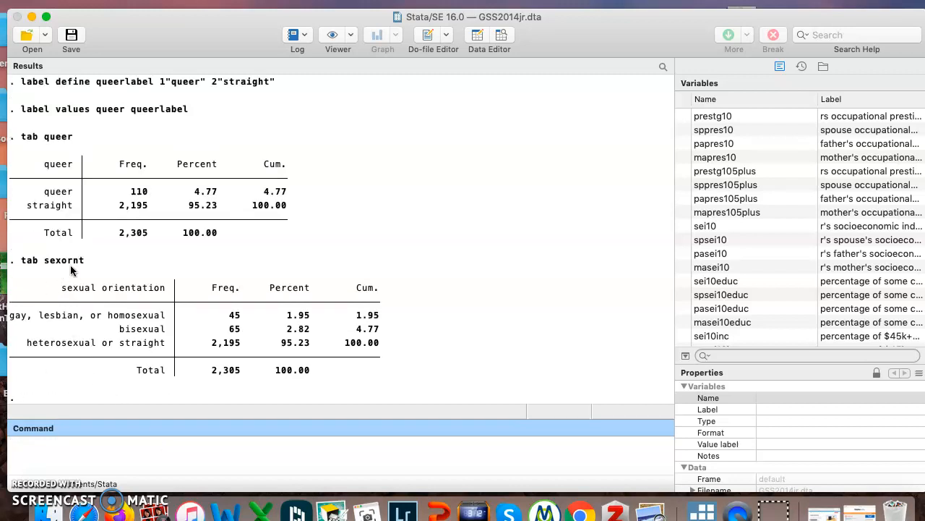
{"action": "mouse_move", "coordinate": [52, 298]}
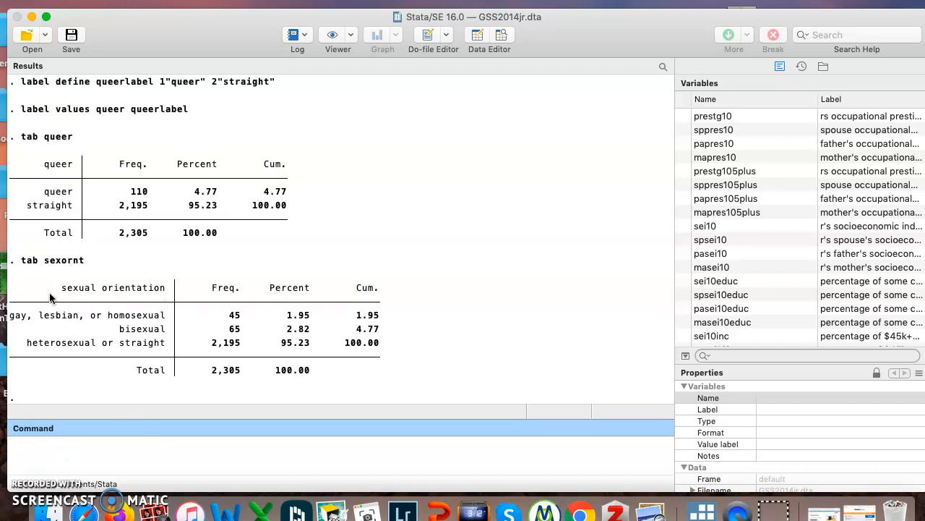
{"action": "mouse_move", "coordinate": [46, 303]}
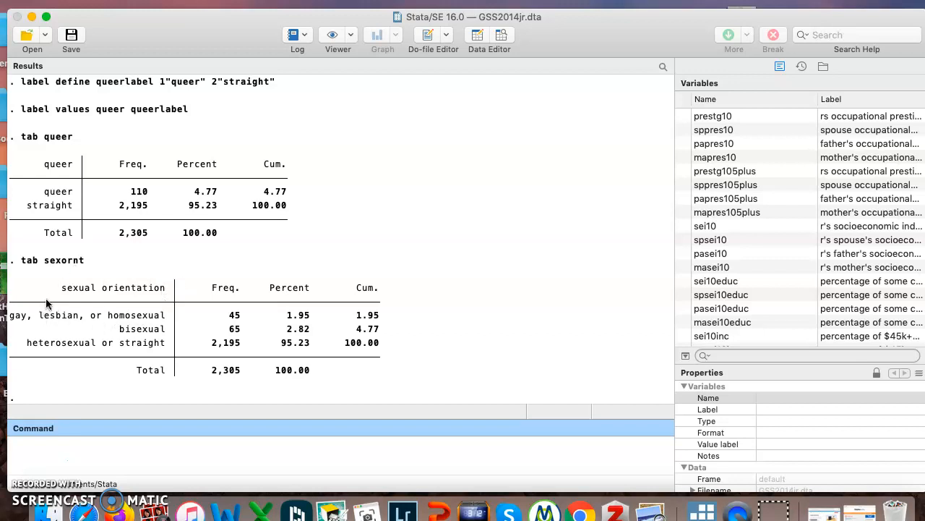
{"action": "mouse_move", "coordinate": [72, 177]}
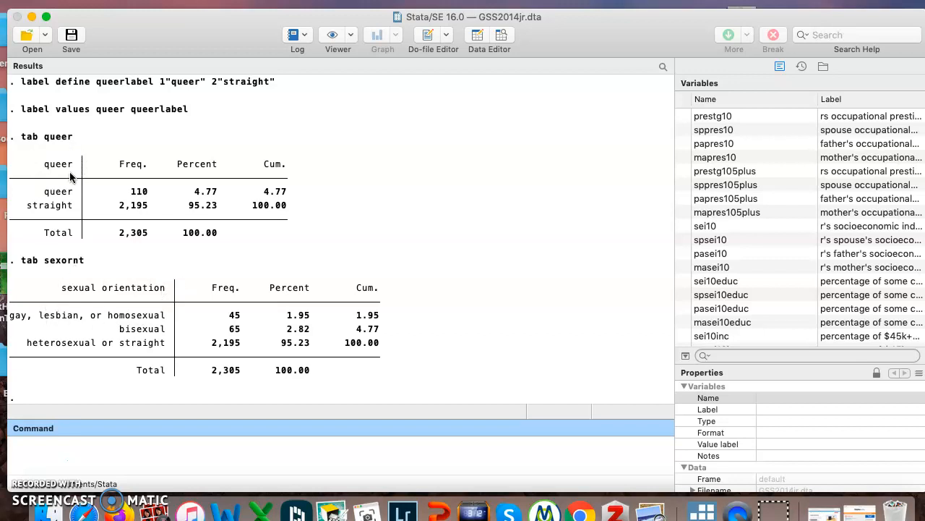
{"action": "mouse_move", "coordinate": [142, 439]}
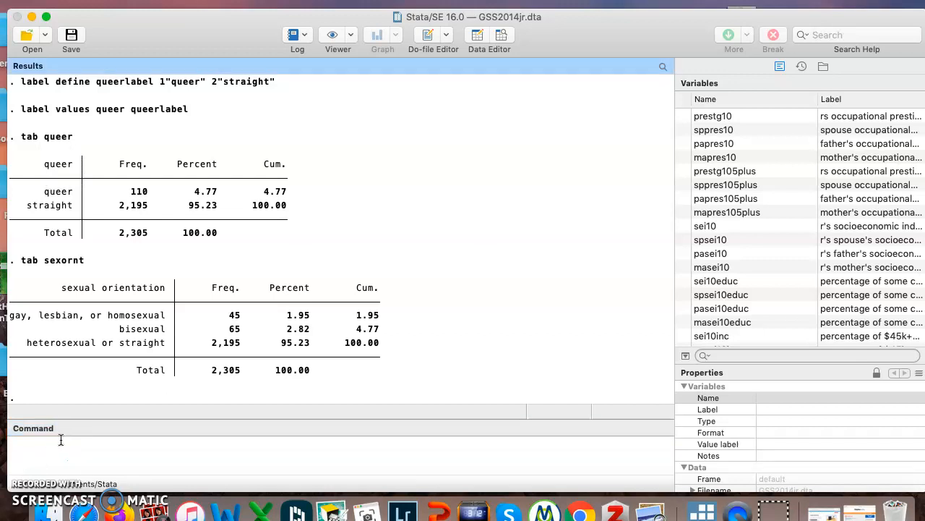
Label variable queer "queer or straight" and tabulate it with the label heading the table.
{"action": "type", "text": "label variable queer \"queer"}
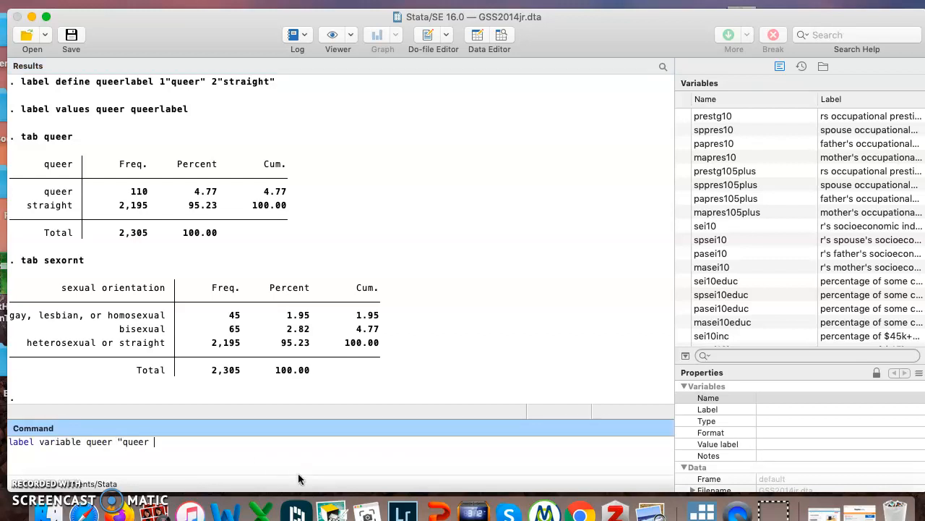
{"action": "type", "text": "or straight"}
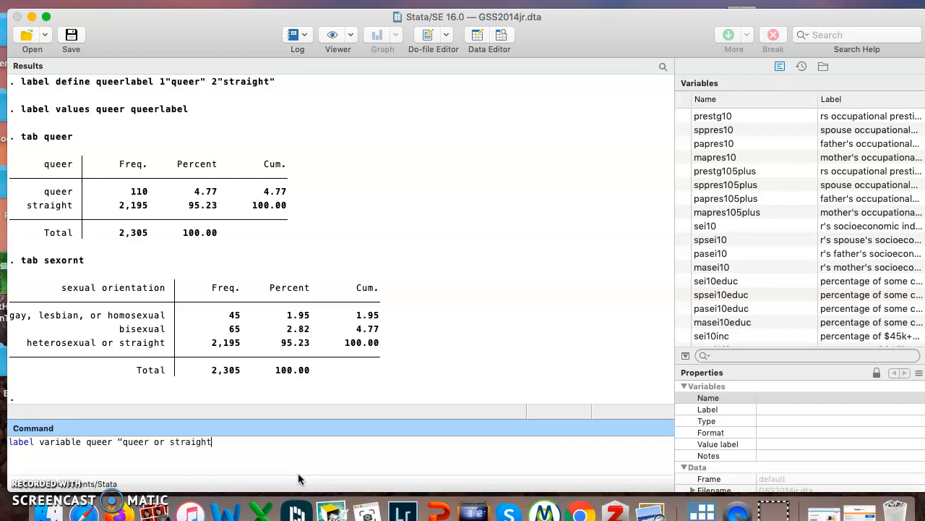
{"action": "key", "text": "enter"}
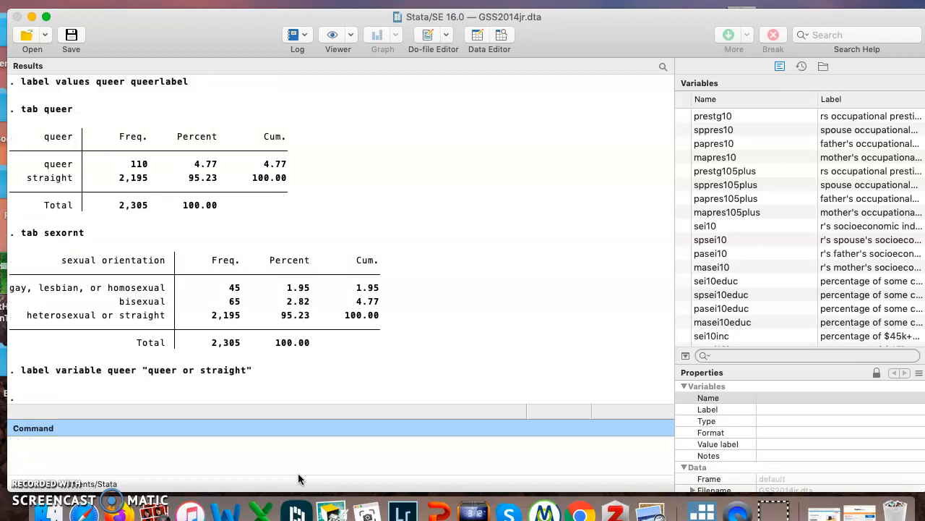
{"action": "type", "text": "tab u"}
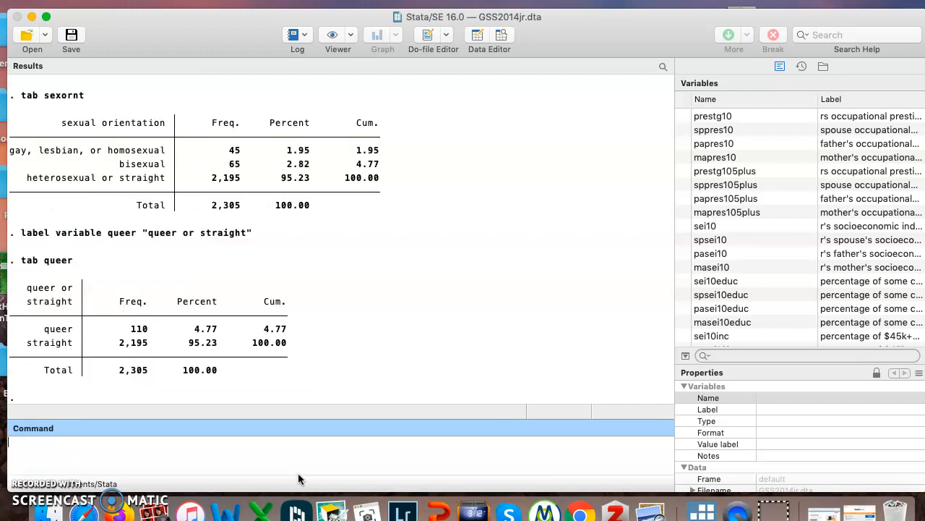
{"action": "mouse_move", "coordinate": [29, 295]}
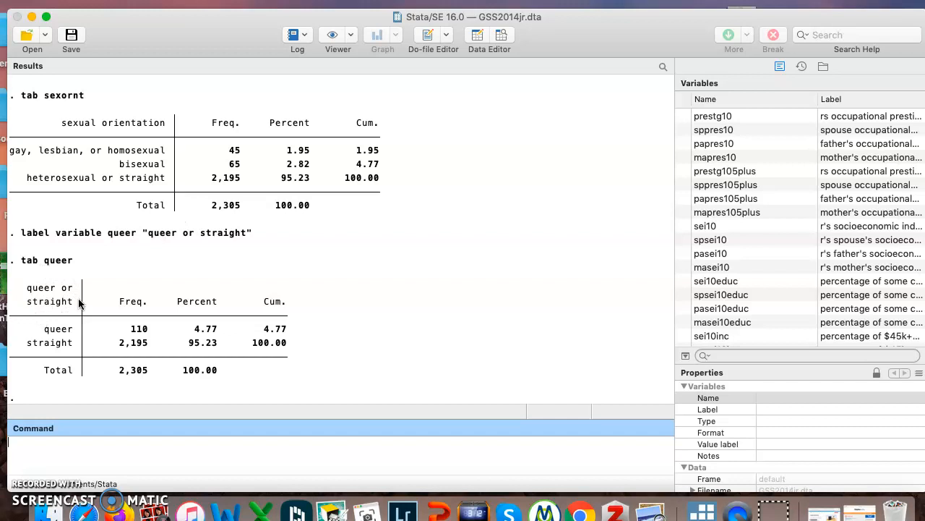
{"action": "mouse_move", "coordinate": [38, 144]}
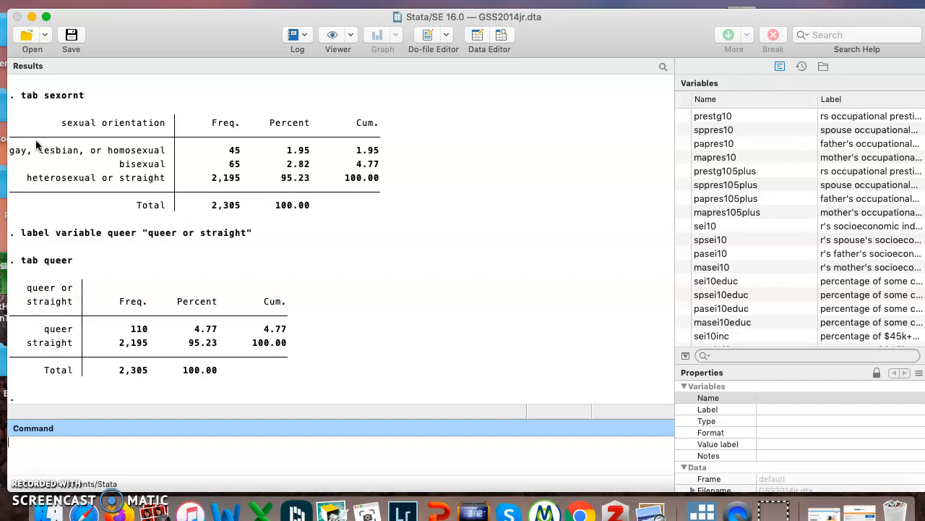
{"action": "mouse_move", "coordinate": [59, 127]}
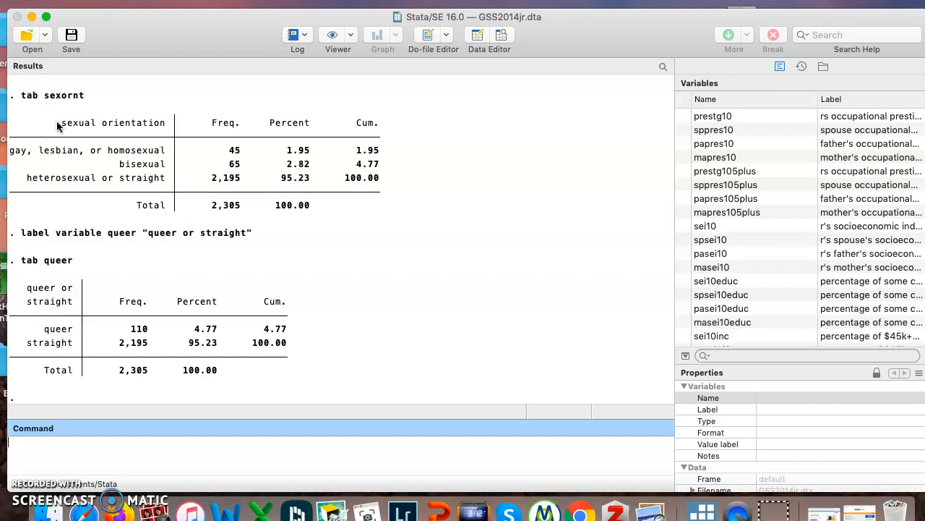
{"action": "mouse_move", "coordinate": [58, 139]}
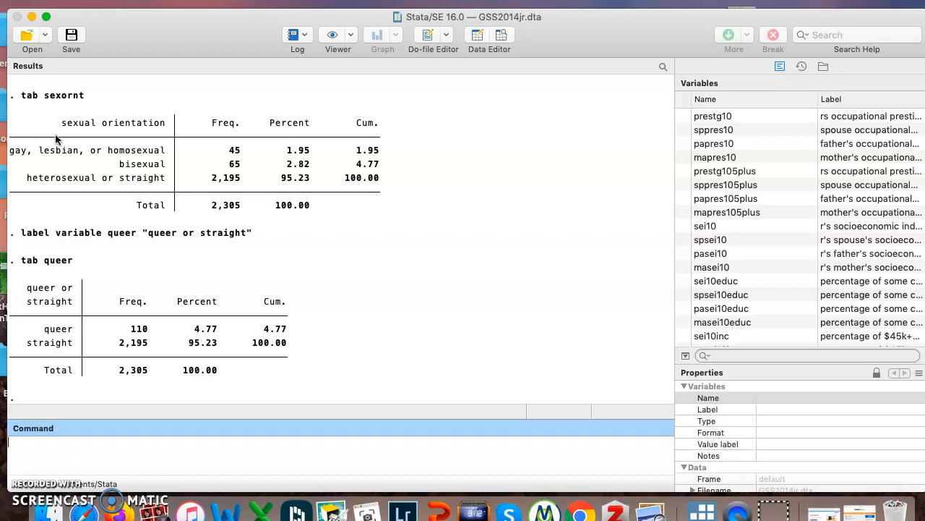
{"action": "mouse_move", "coordinate": [220, 130]}
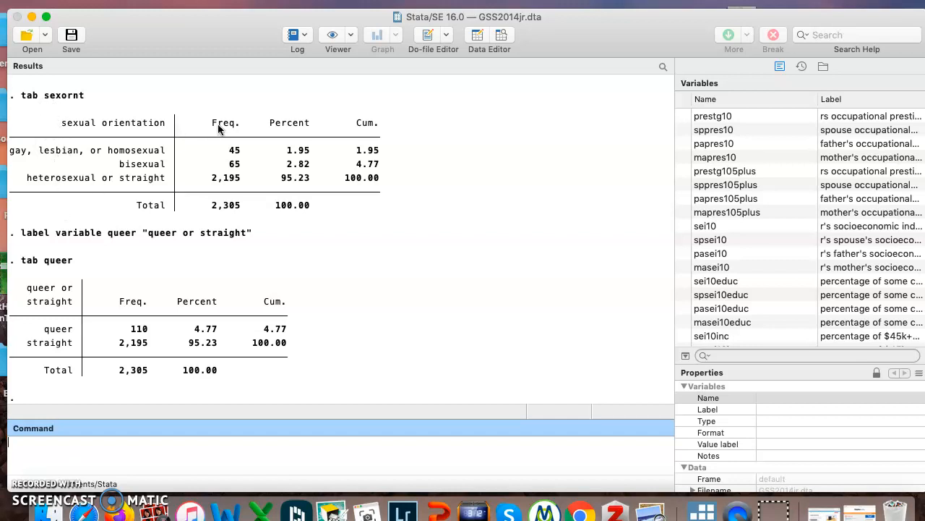
{"action": "mouse_move", "coordinate": [159, 408]}
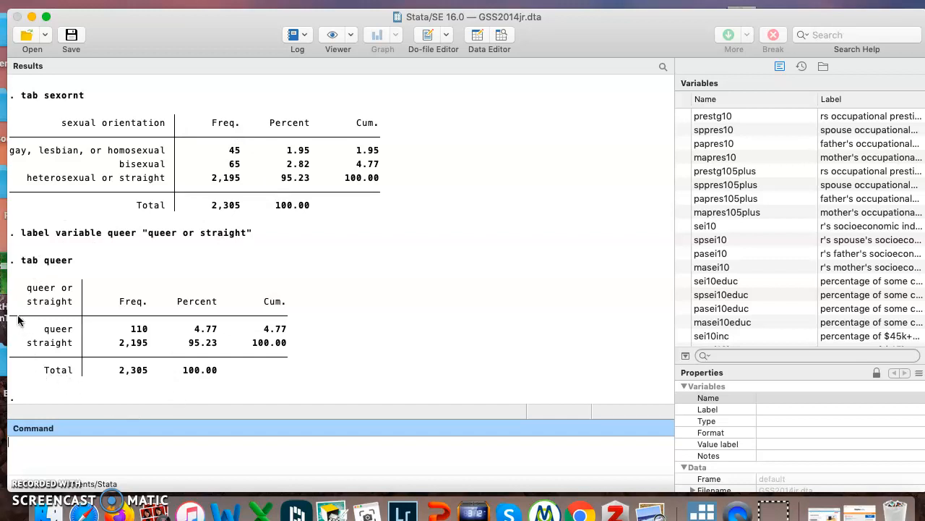
{"action": "mouse_move", "coordinate": [26, 343]}
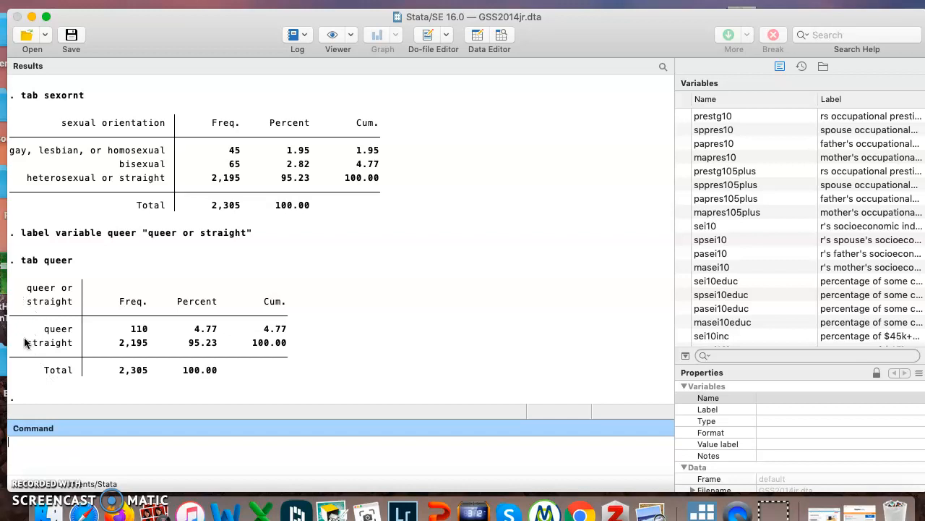
{"action": "mouse_move", "coordinate": [166, 353]}
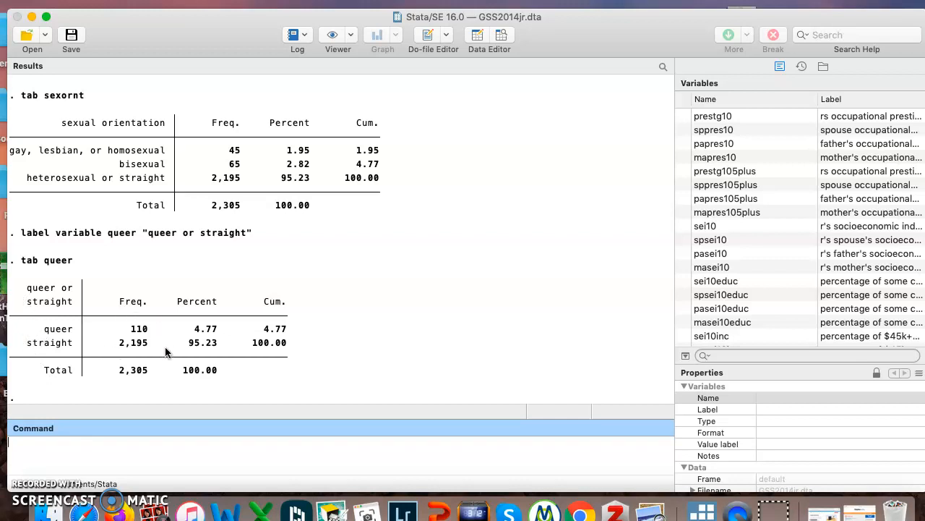
{"action": "mouse_move", "coordinate": [115, 407]}
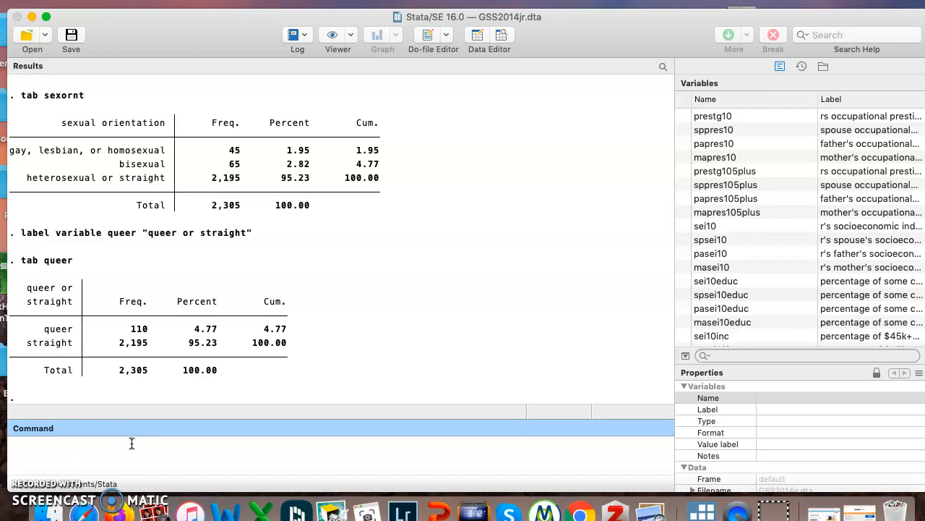
Generate queer1 as all missing with gen queer1=., reporting 2,538 missing values.
{"action": "type", "text": "gen queer1"}
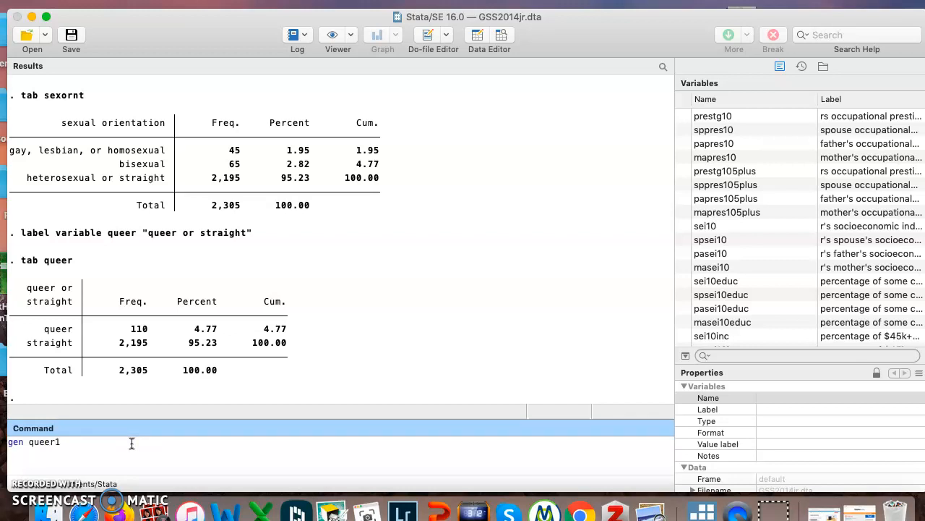
{"action": "type", "text": "="}
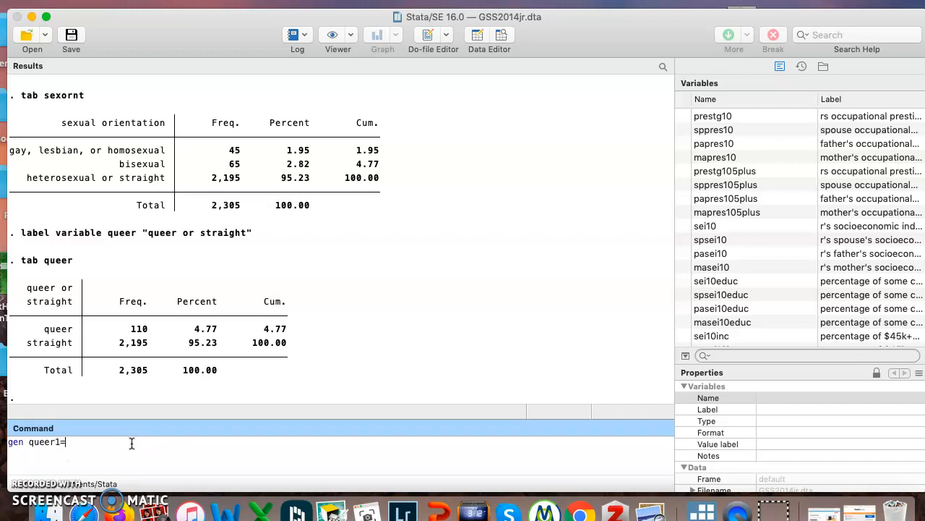
{"action": "type", "text": "."}
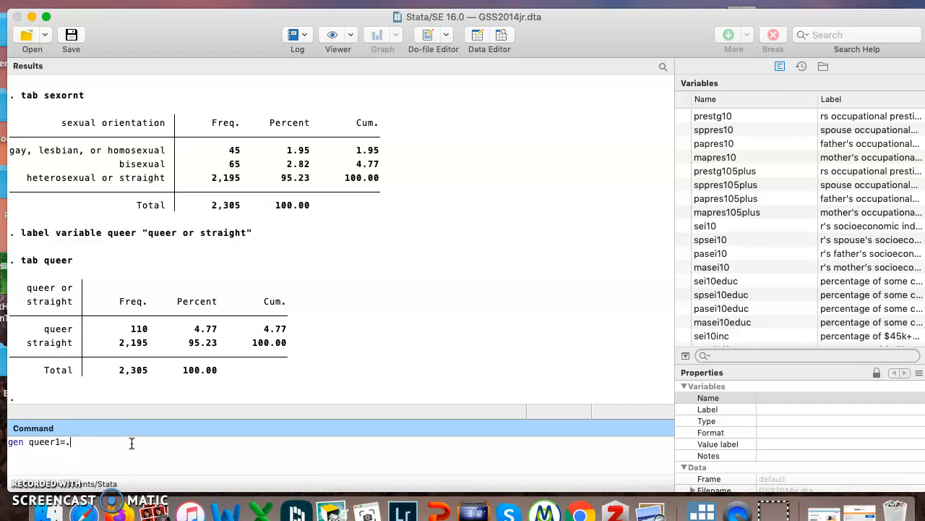
{"action": "key", "text": "Return"}
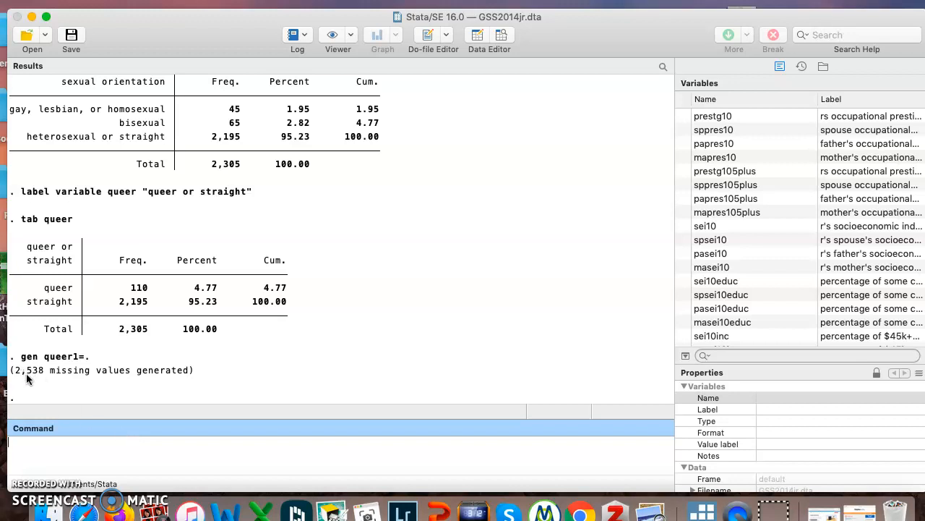
{"action": "mouse_move", "coordinate": [71, 383]}
{"action": "type", "text": "tab queer1"}
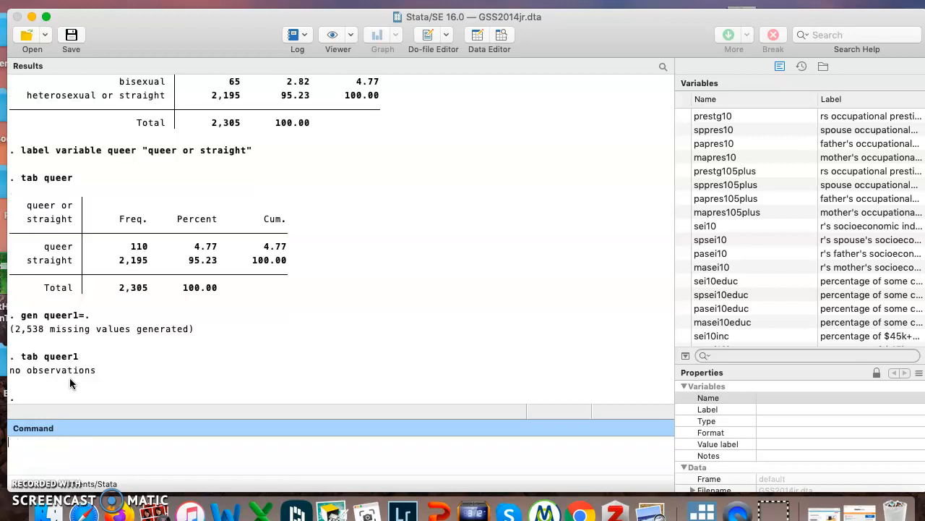
{"action": "mouse_move", "coordinate": [99, 394]}
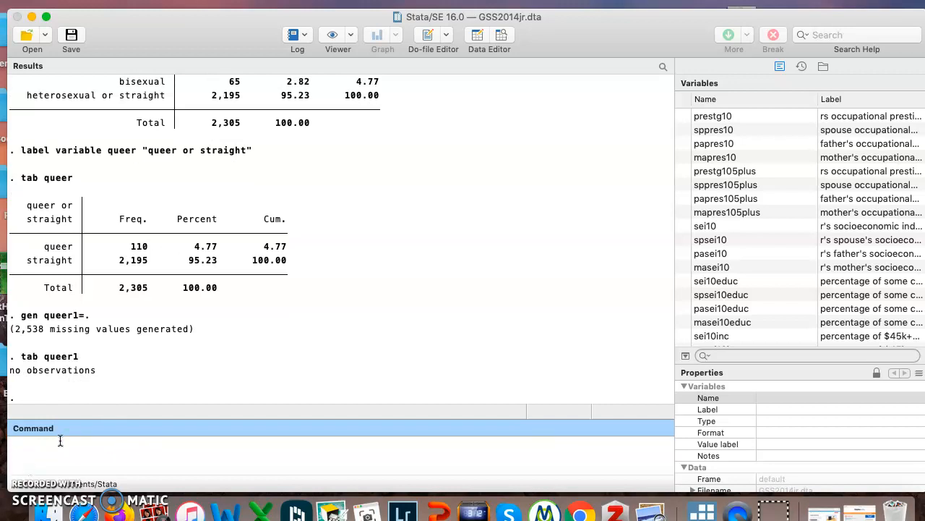
Replace queer1=1 if sexornt==1 (45 changes) and tabulate queer1.
{"action": "type", "text": "replace"}
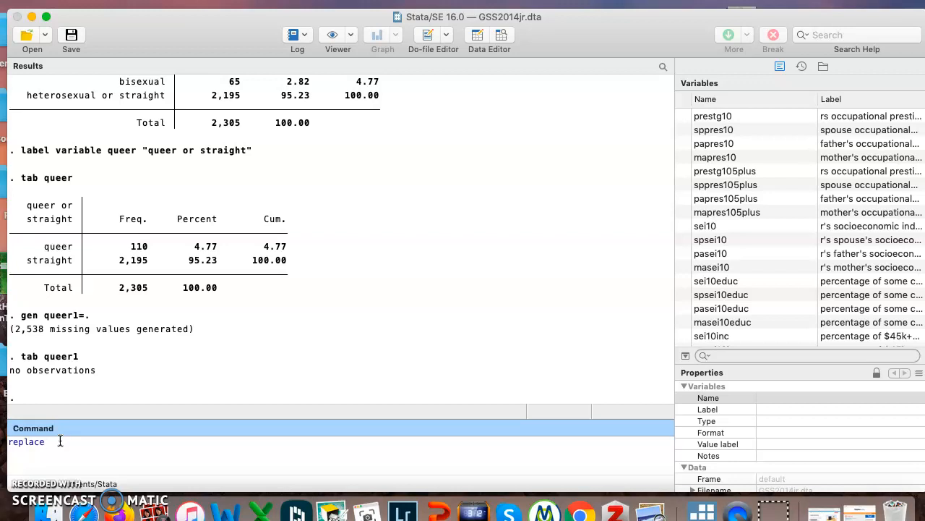
{"action": "type", "text": "queer1"}
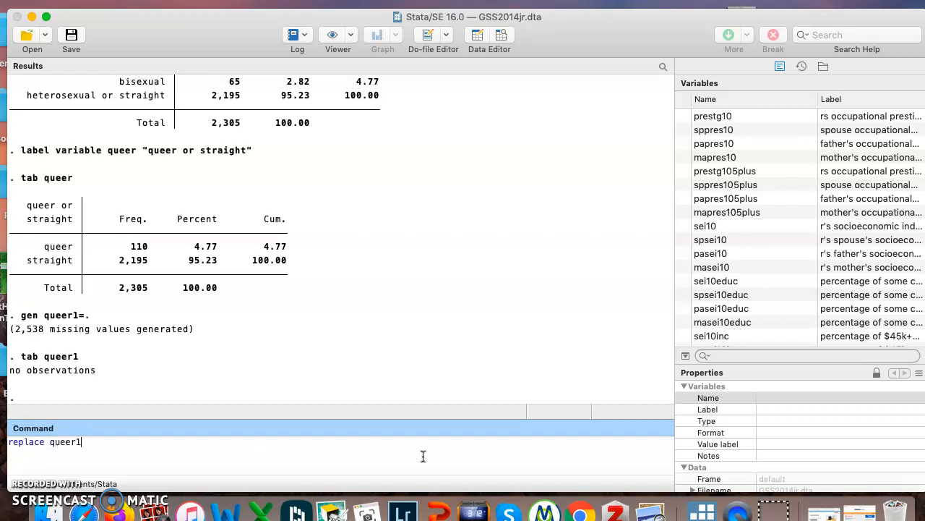
{"action": "type", "text": "=1 if"}
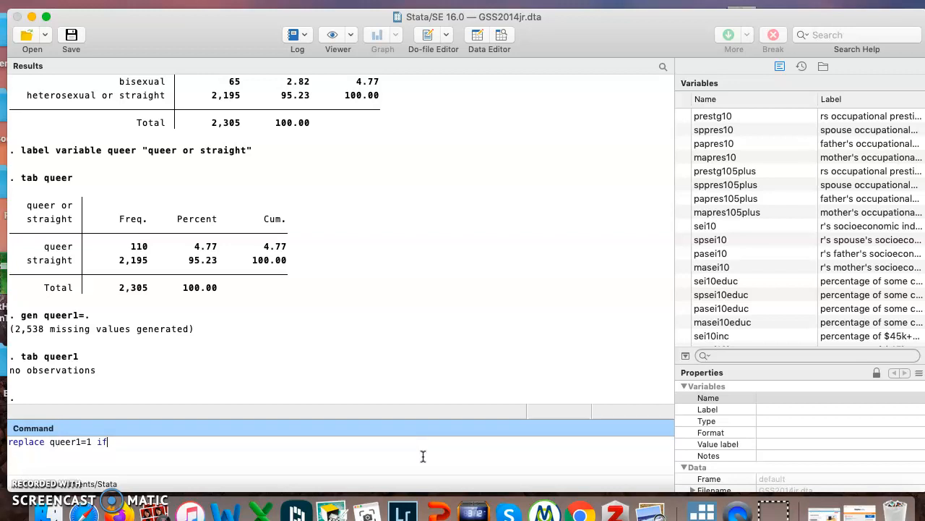
{"action": "type", "text": "sexornt"}
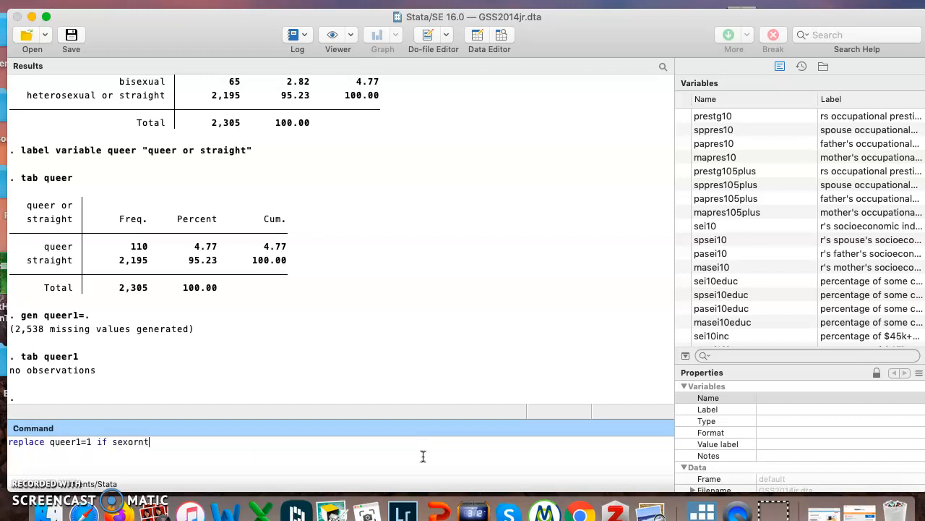
{"action": "type", "text": "=="}
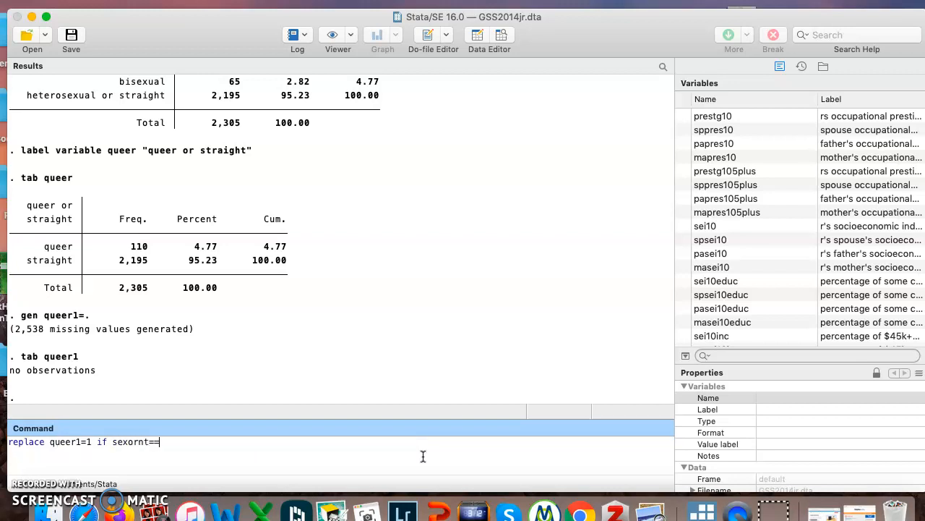
{"action": "type", "text": "1"}
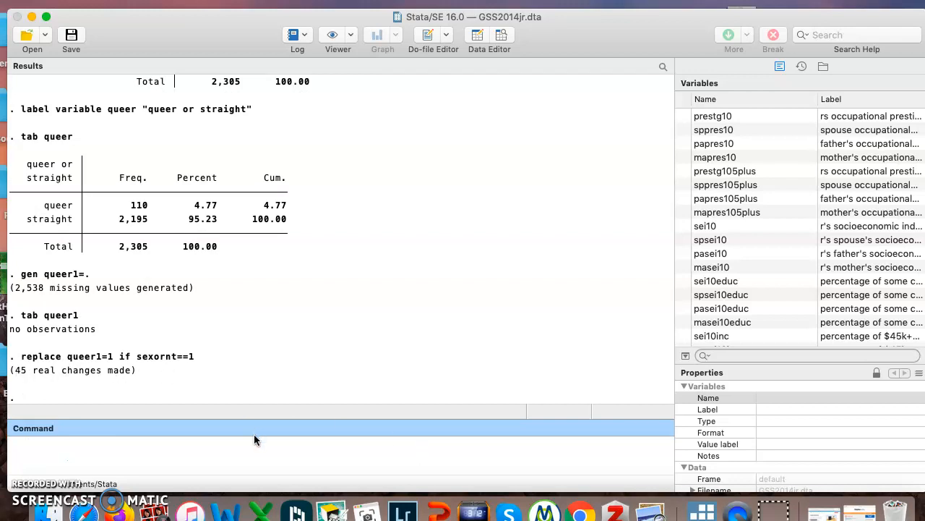
{"action": "type", "text": "tab que"}
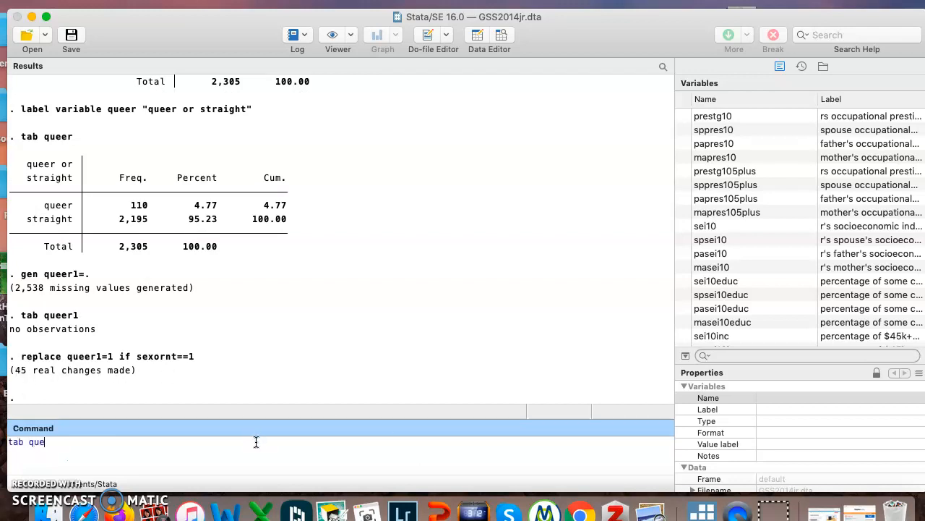
{"action": "key", "text": "Return"}
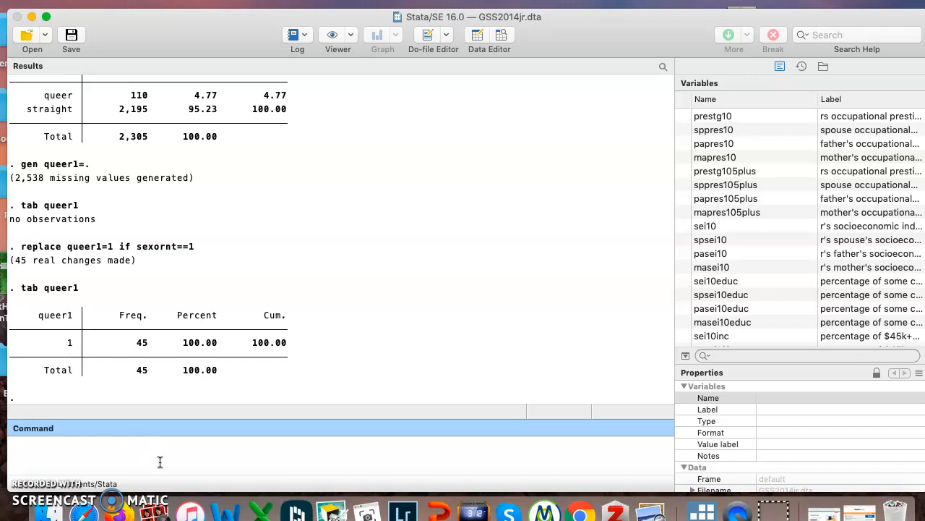
Replace queer1=1 if sexornt==2 (65 changes) and tabulate, now showing 110 cases.
{"action": "type", "text": "replace queer1"}
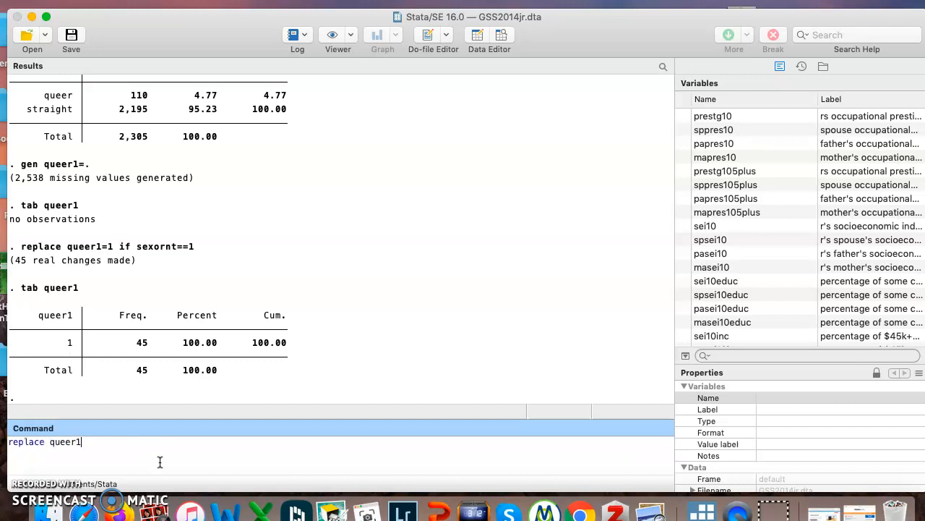
{"action": "type", "text": "=1 if sexo"}
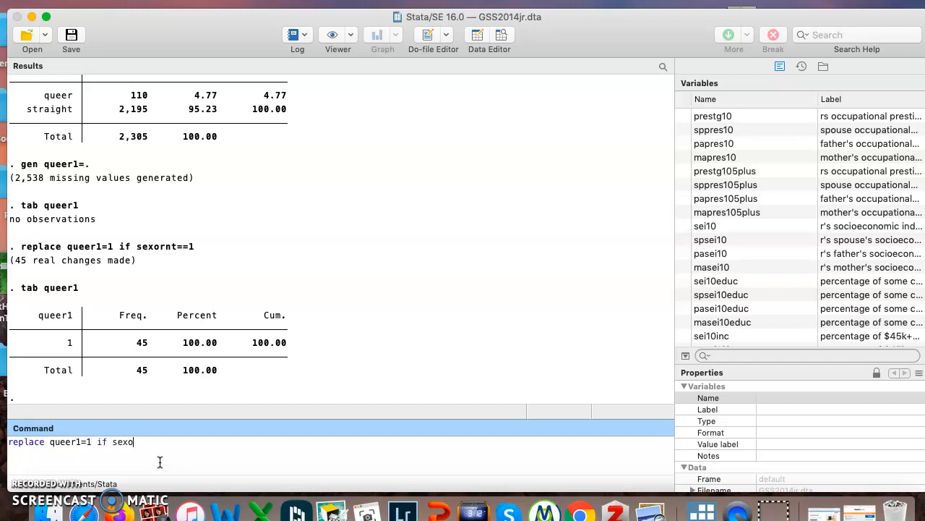
{"action": "type", "text": "rnt=="}
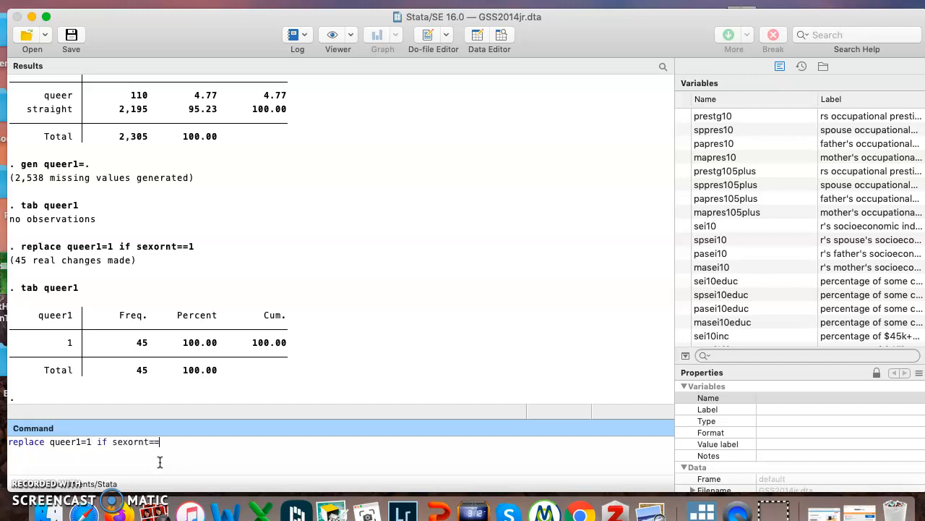
{"action": "type", "text": "2"}
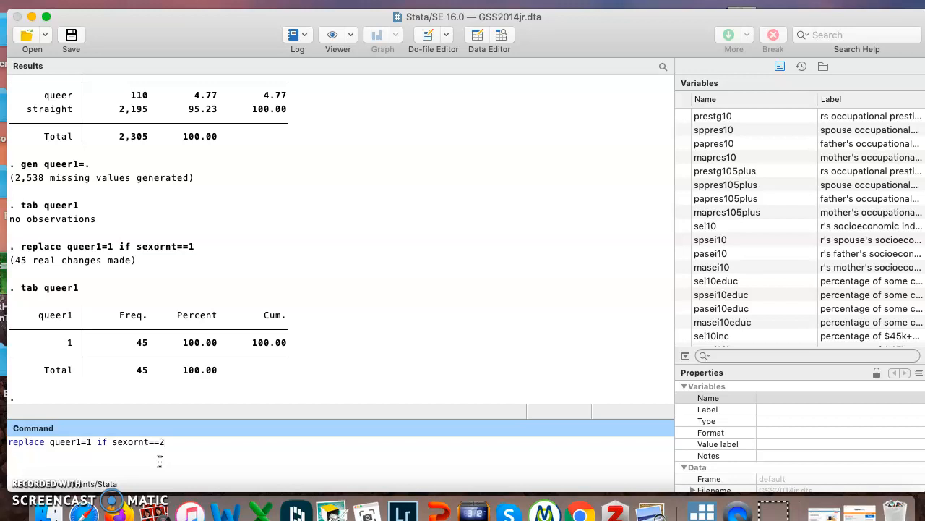
{"action": "key", "text": "enter"}
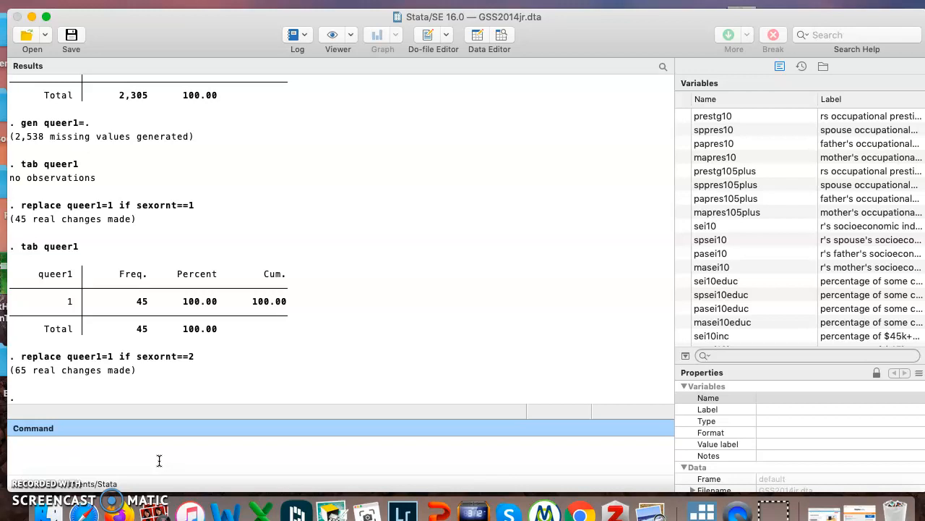
{"action": "type", "text": "tab q"}
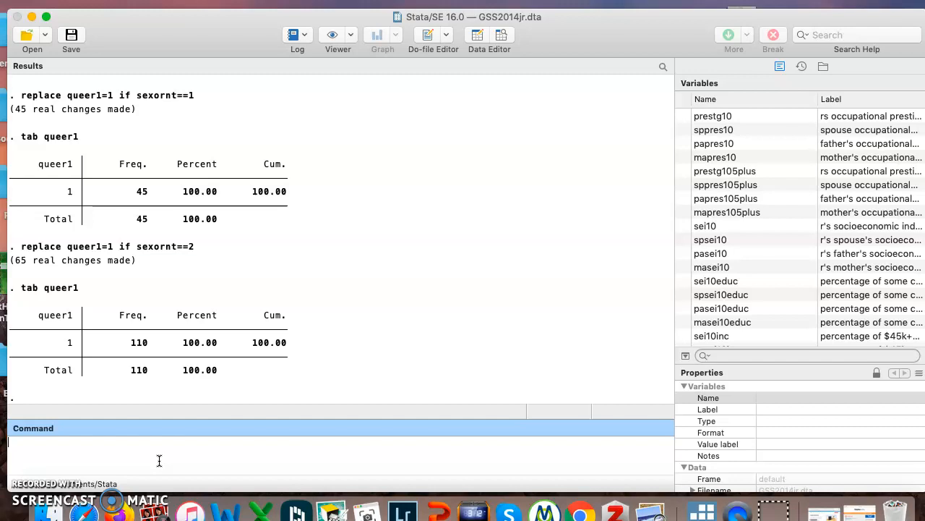
{"action": "mouse_move", "coordinate": [131, 356]}
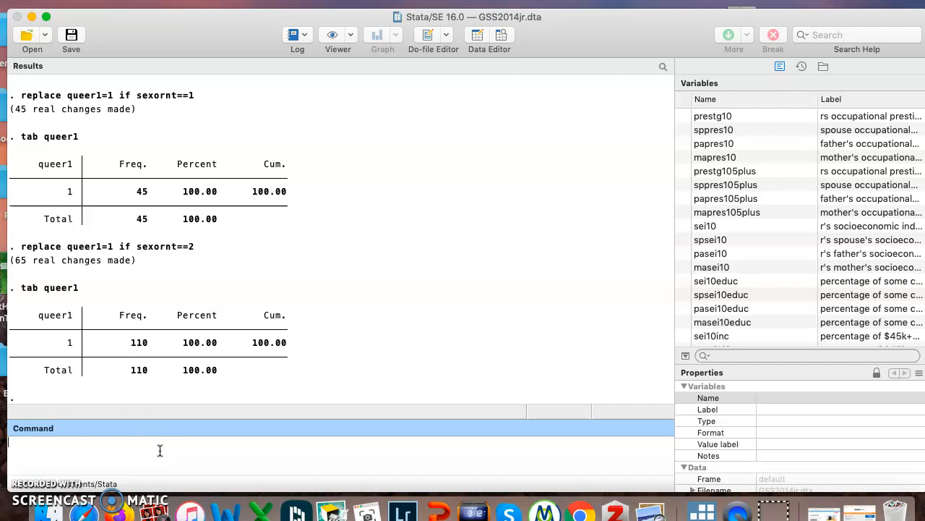
Replace queer1=2 if sexornt==3 (2,195 changes) and tabulate 110 and 2,195.
{"action": "type", "text": "replace"}
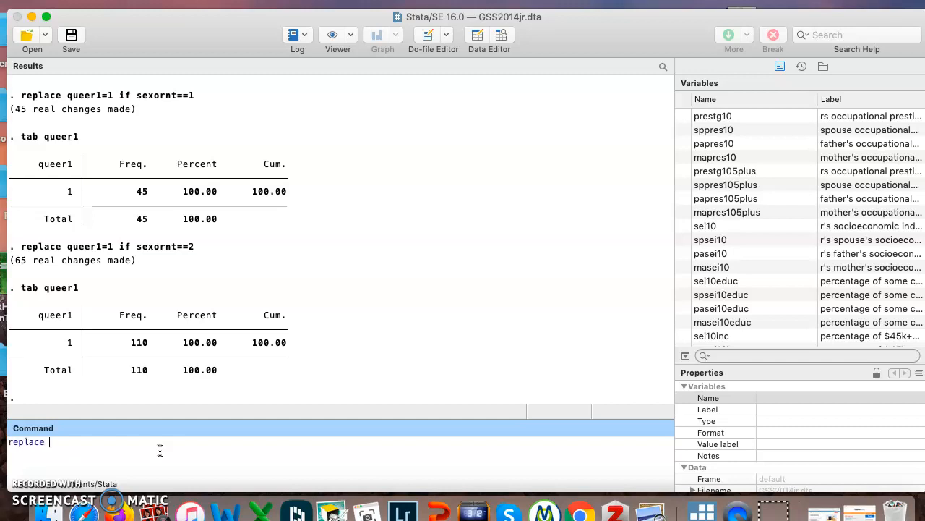
{"action": "type", "text": "queer1=2 if"}
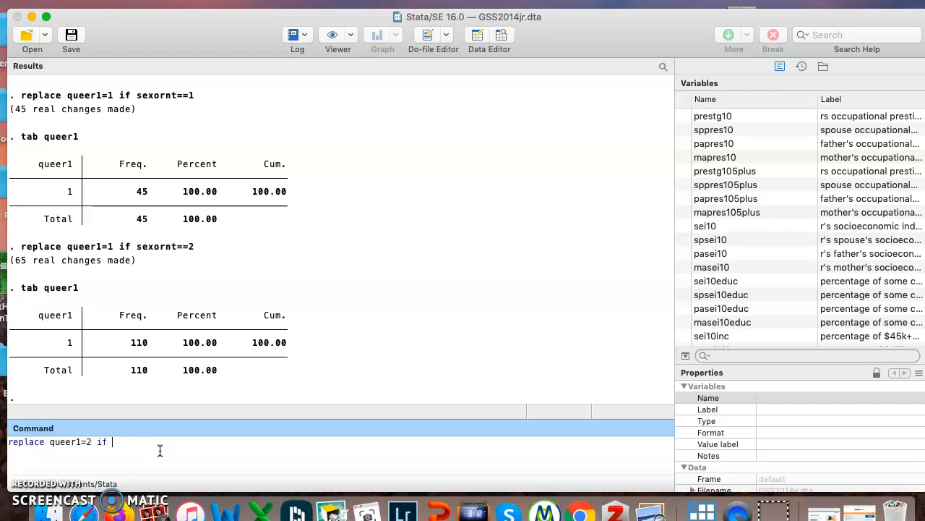
{"action": "type", "text": "sexornt"}
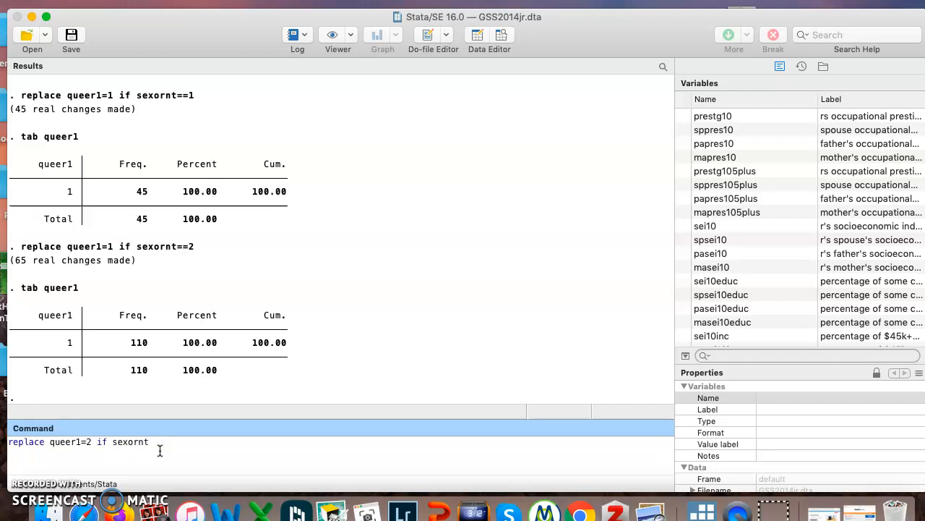
{"action": "type", "text": "==3"}
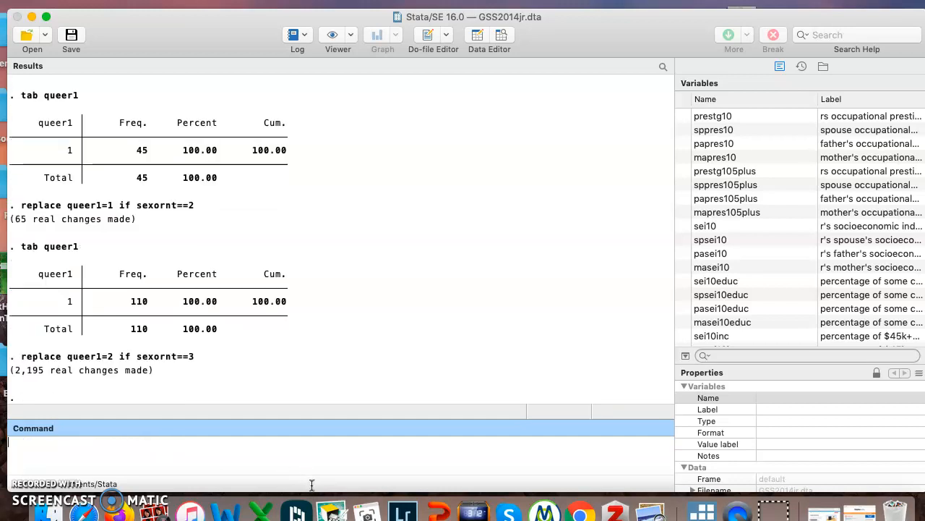
{"action": "mouse_move", "coordinate": [38, 379]}
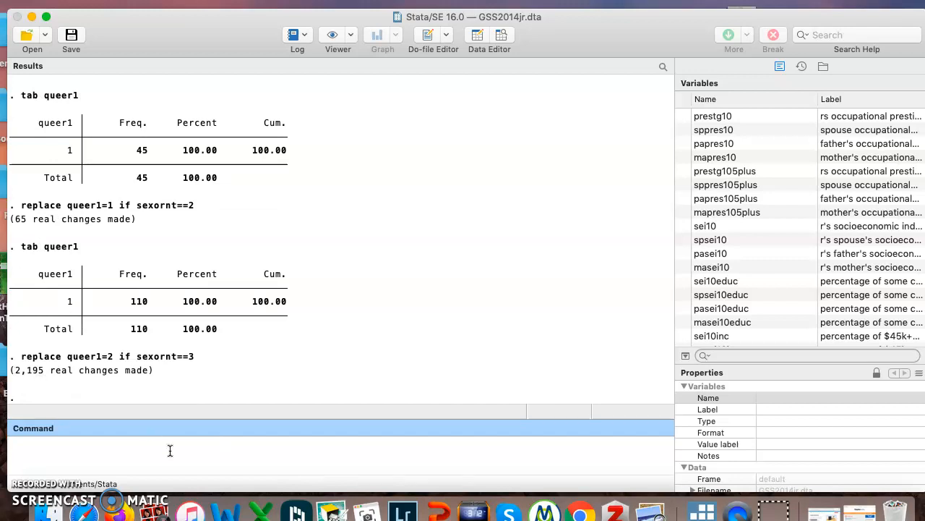
{"action": "type", "text": "tab qu"}
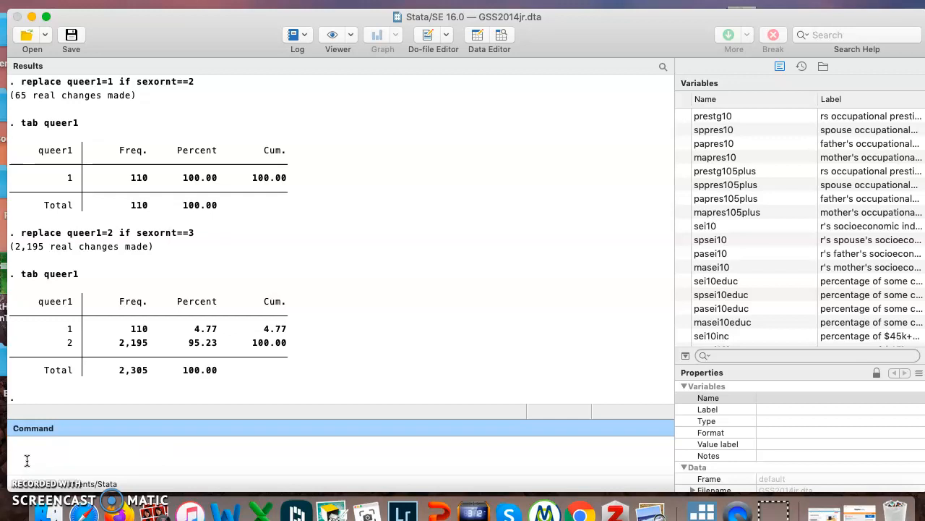
Label queer1 "queer or straight" and re-tabulate it (110 and 2,195 under the new heading).
{"action": "type", "text": "label"}
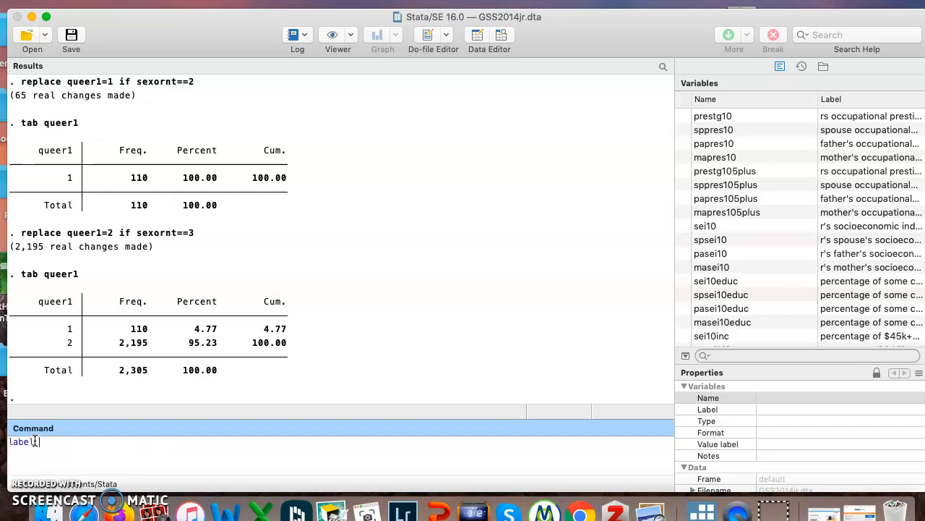
{"action": "type", "text": "d"}
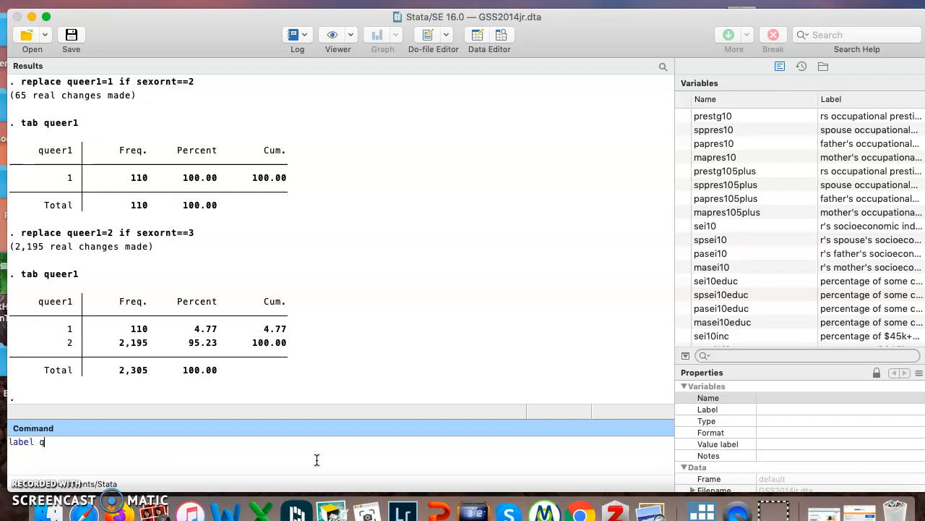
{"action": "type", "text": "variable queer \"q"}
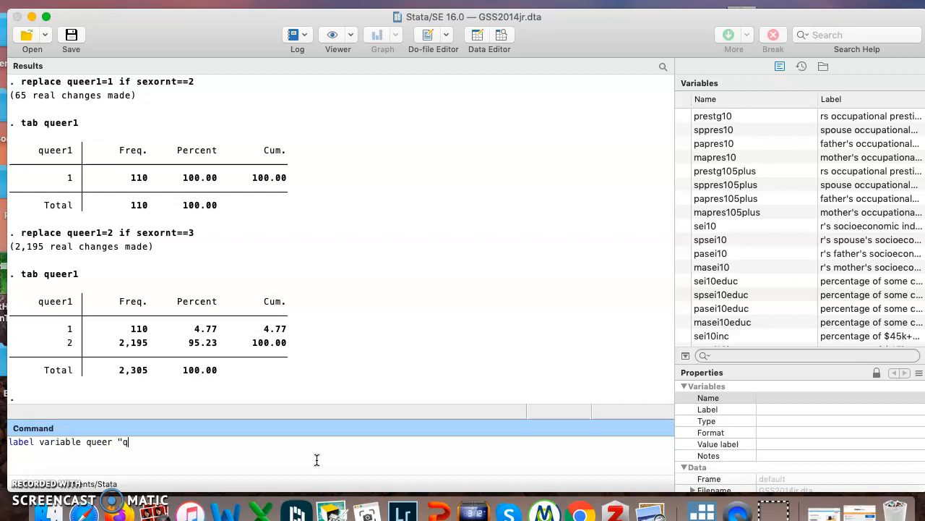
{"action": "type", "text": "ueer or straight"}
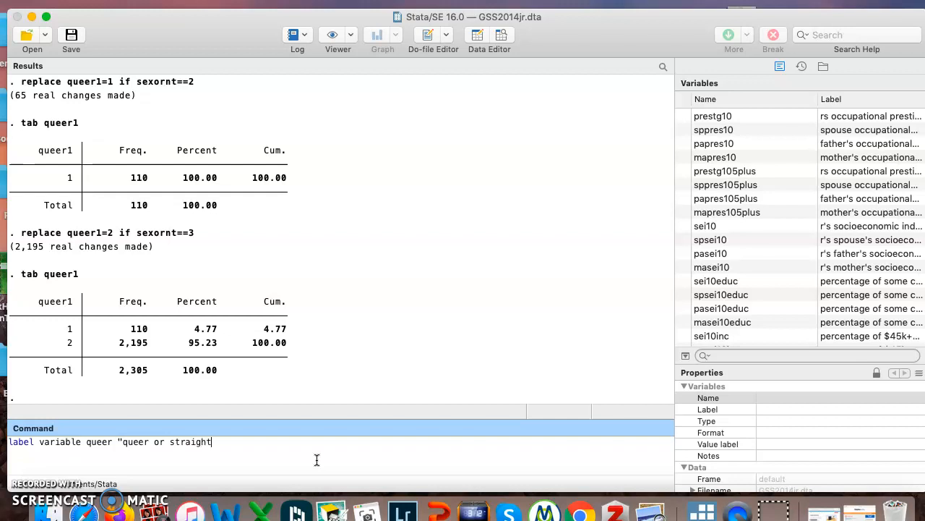
{"action": "type", "text": "\""}
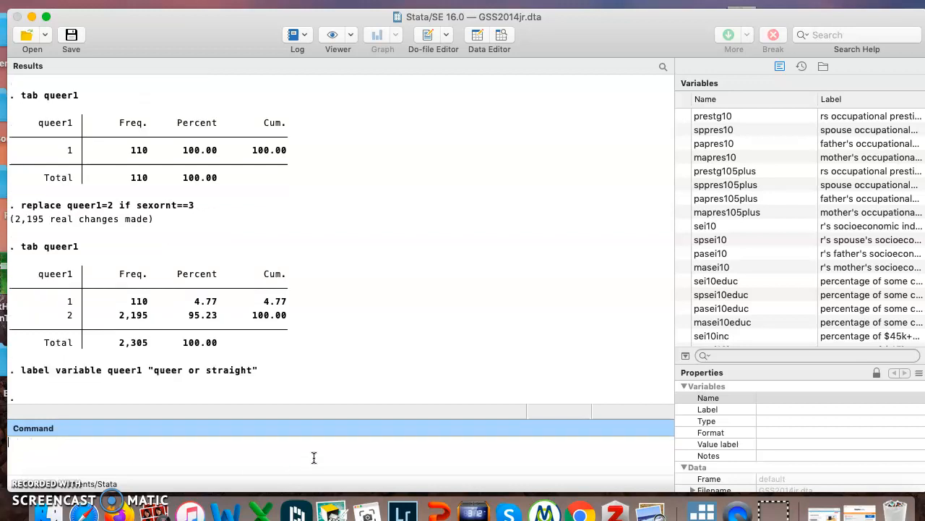
{"action": "type", "text": "tab q"}
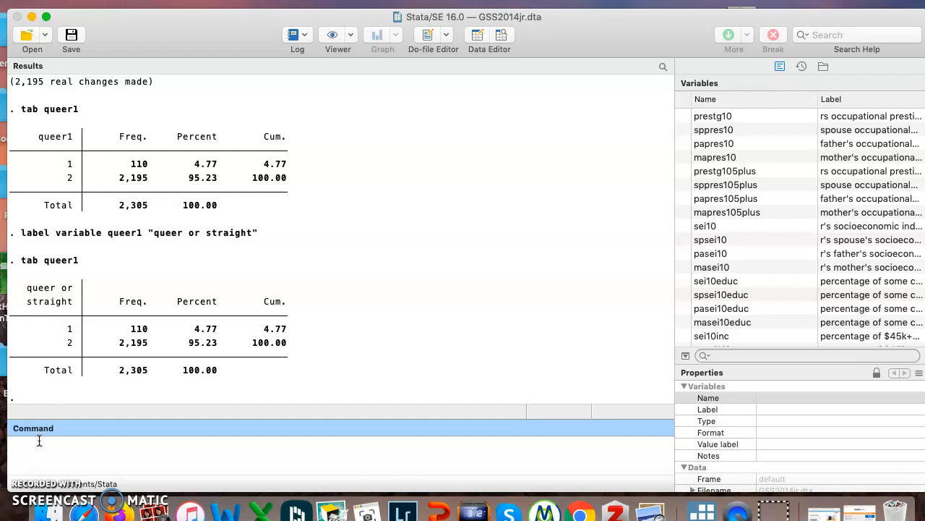
Define value label queer1label with 1 "queer" and 2 "straight".
{"action": "type", "text": "label define"}
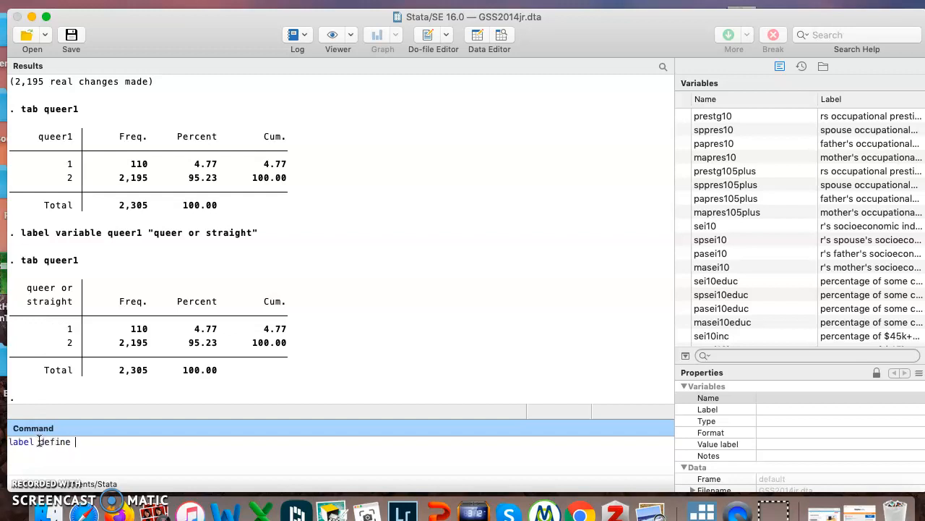
{"action": "type", "text": "queer1"}
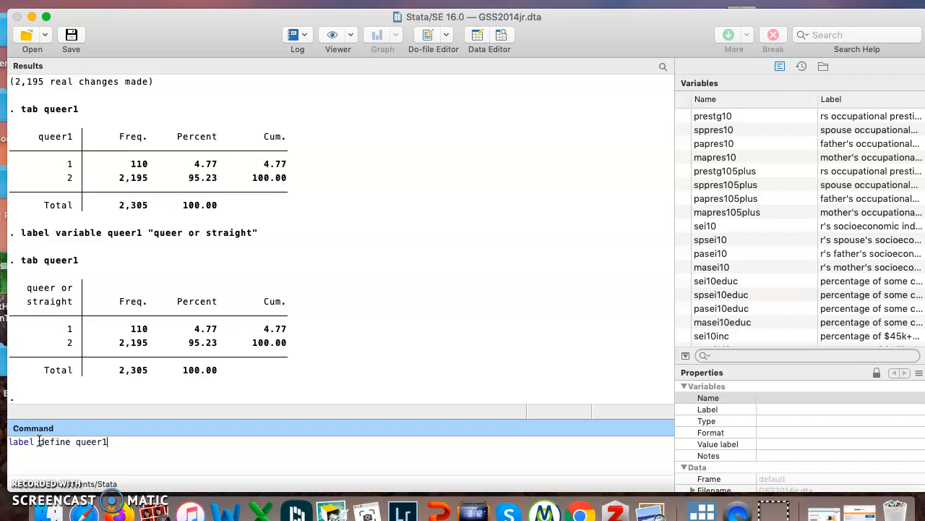
{"action": "type", "text": "label 1\""}
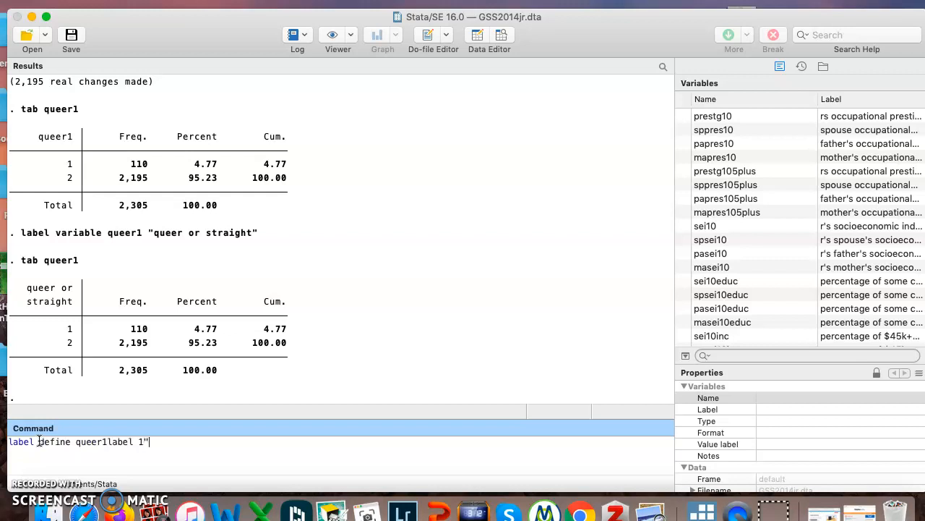
{"action": "type", "text": "\"queer\" 2\"s"}
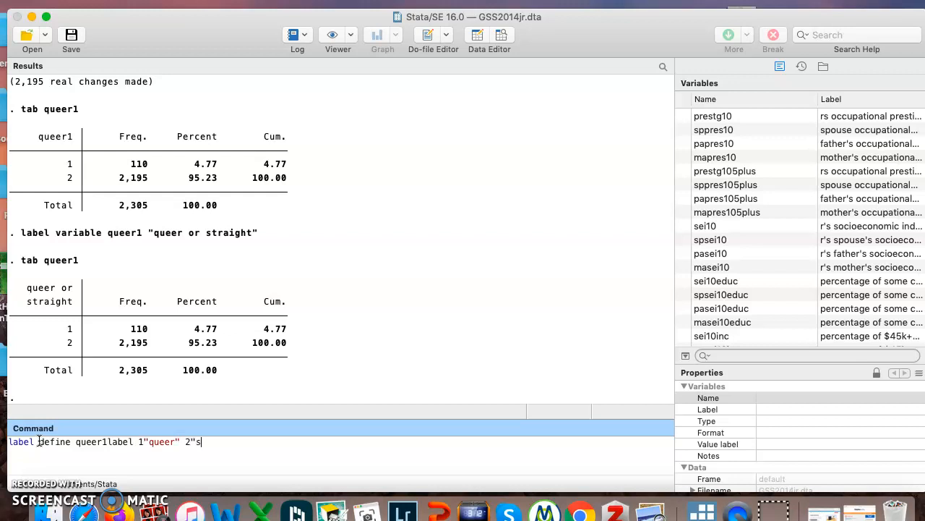
{"action": "key", "text": "Return"}
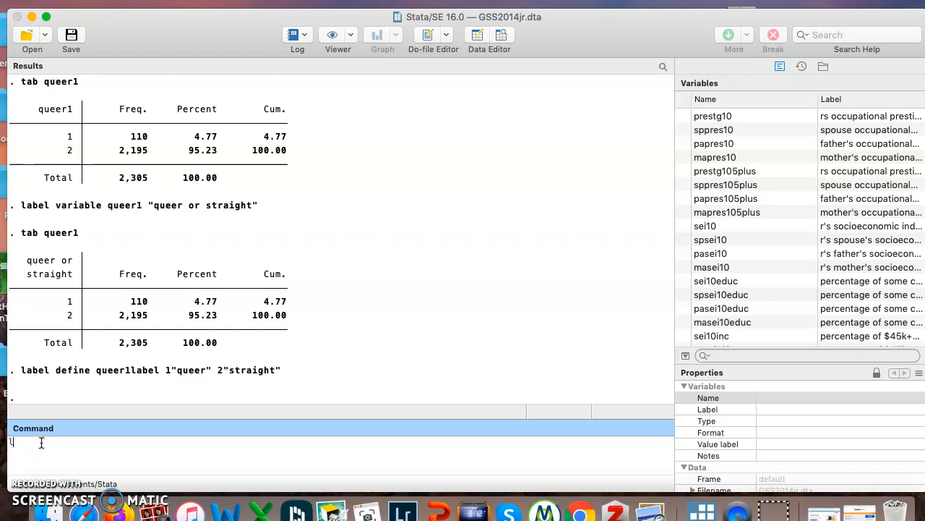
Attach queer1label to queer1 and tabulate it, showing queer 110 and straight 2,195.
{"action": "type", "text": "label values"}
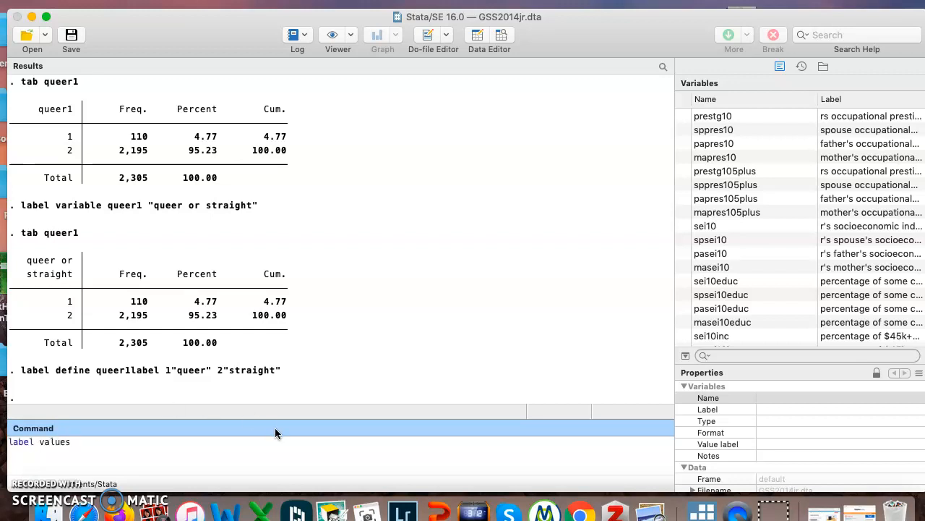
{"action": "type", "text": "queer1"}
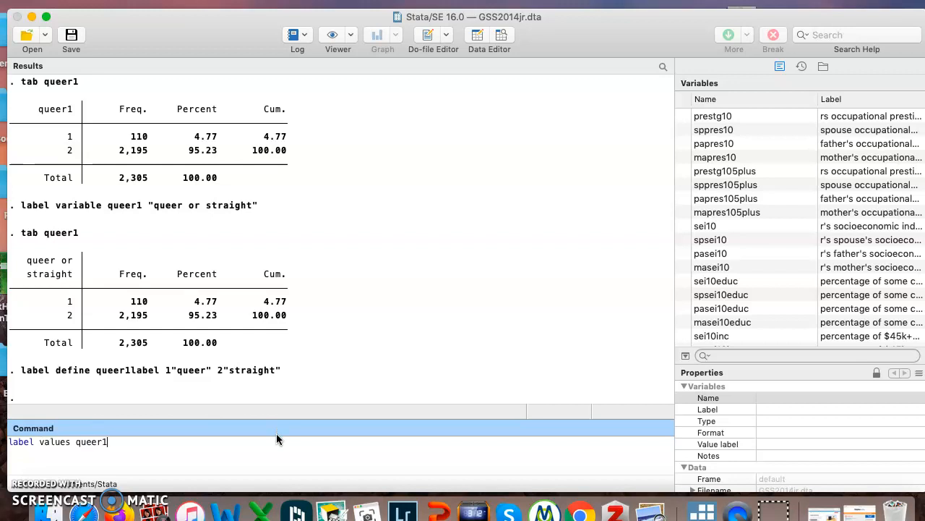
{"action": "type", "text": "queer1labe"}
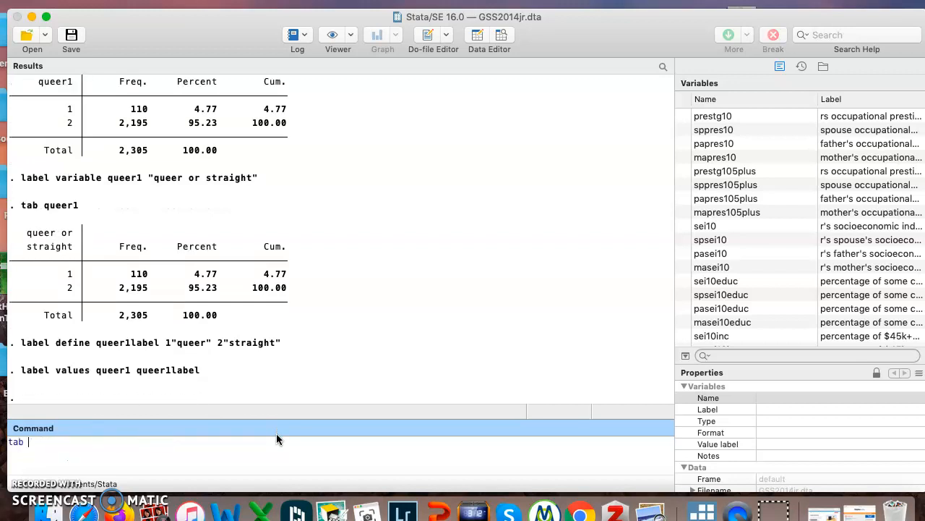
{"action": "key", "text": "Return"}
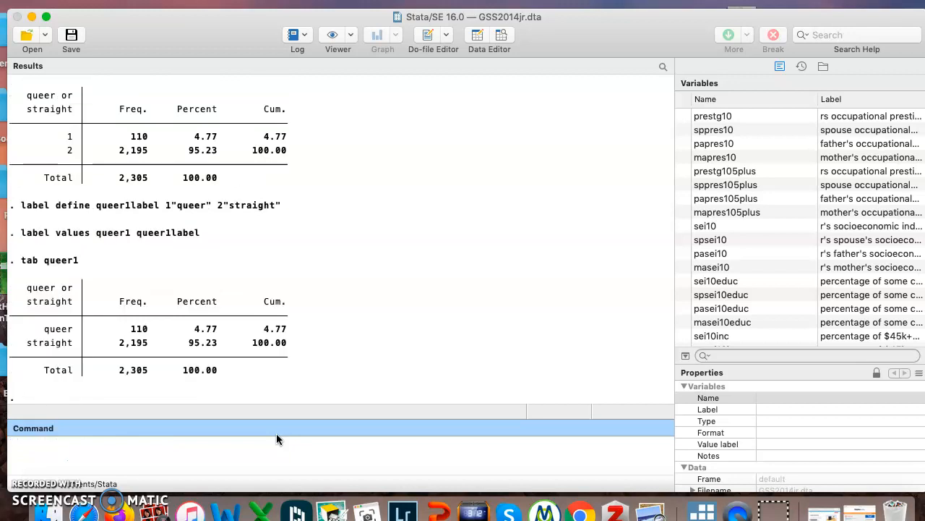
{"action": "mouse_move", "coordinate": [237, 434]}
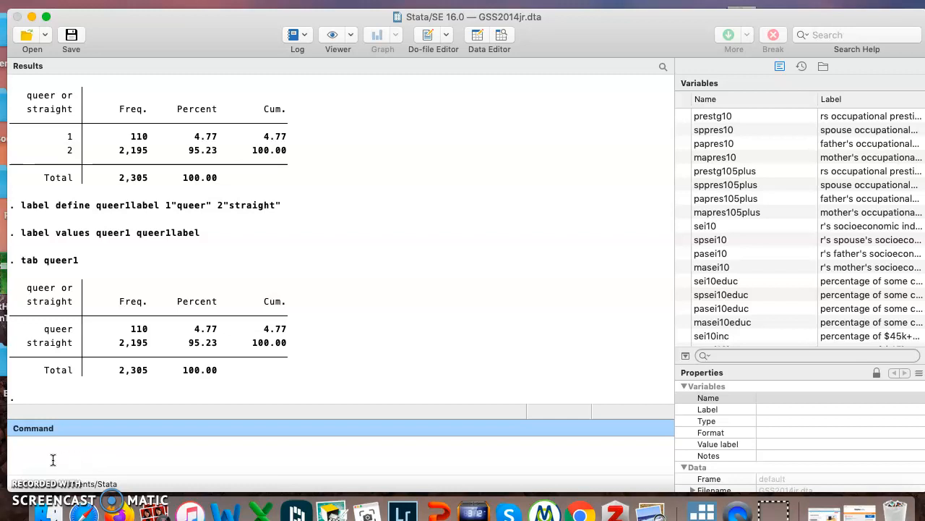
{"action": "mouse_move", "coordinate": [33, 463]}
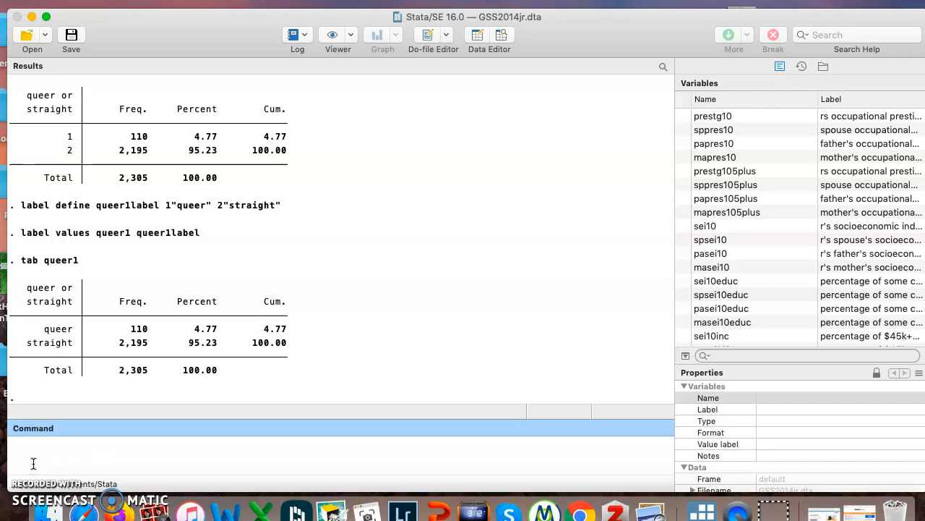